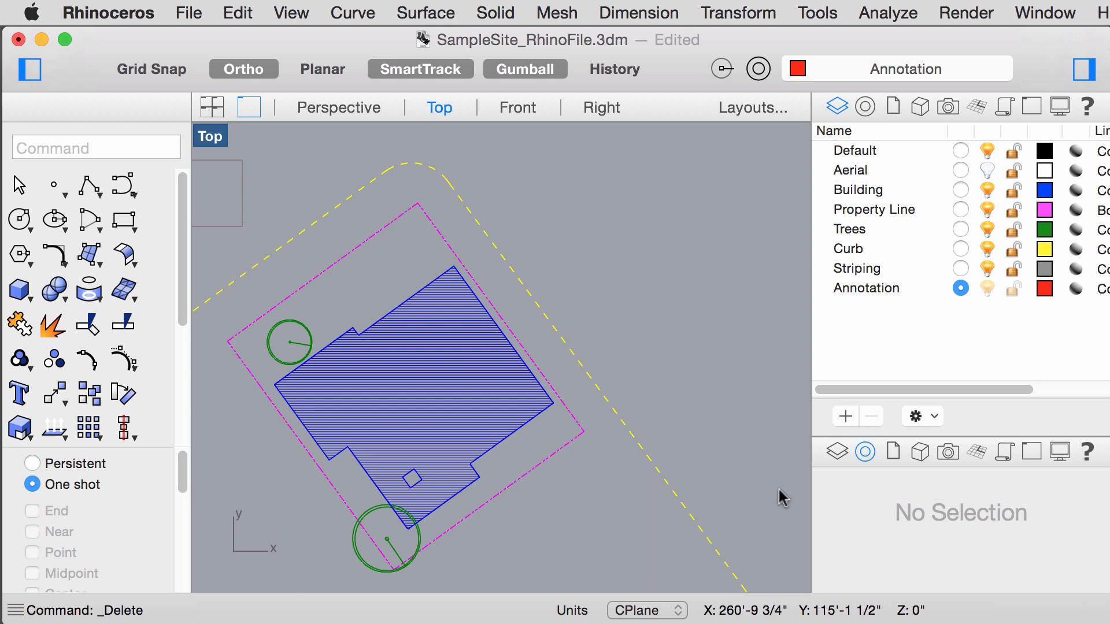
{"action": "mouse_move", "coordinate": [857, 303]}
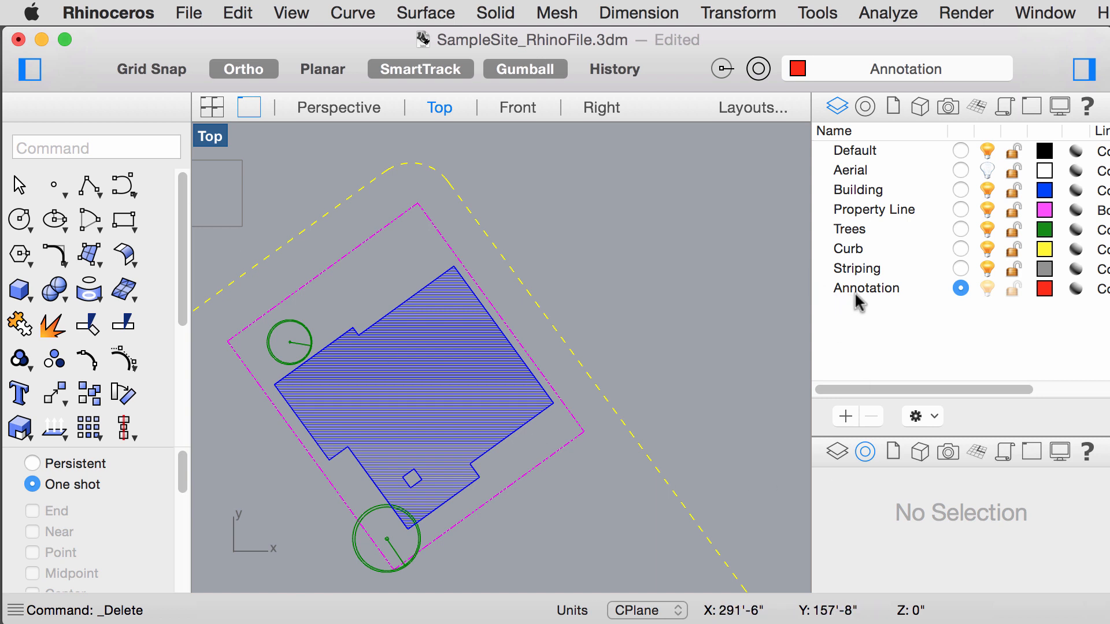
Step: Make Annotation the current layer and start a 'Sample Text' annotation in Arial Narrow, 1 ft high
{"action": "left_click", "coordinate": [97, 147]}
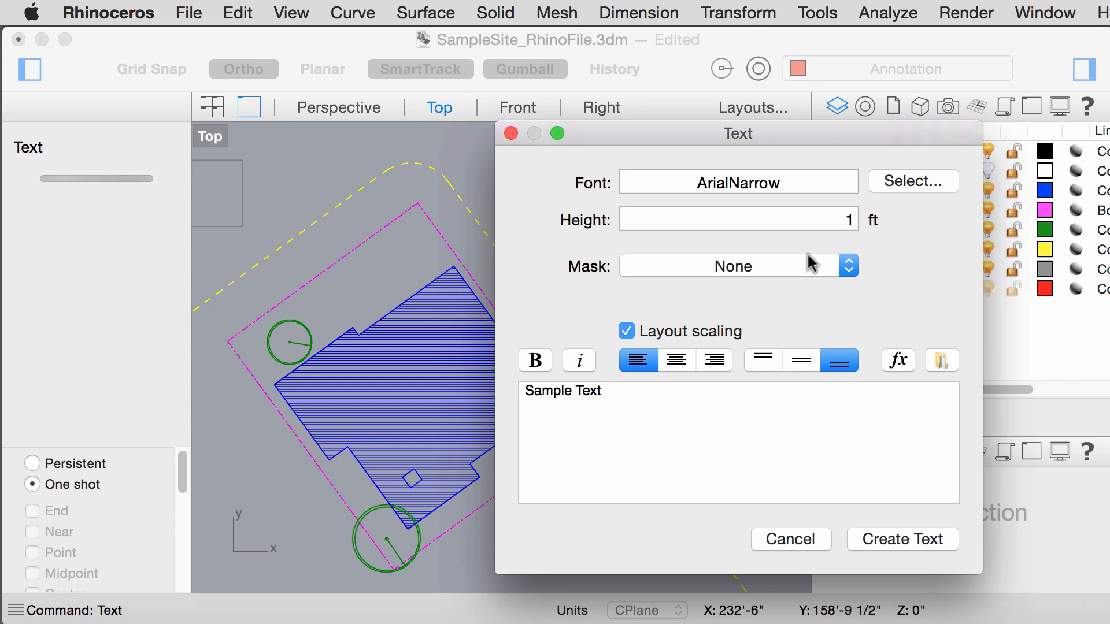
{"action": "left_click", "coordinate": [914, 181]}
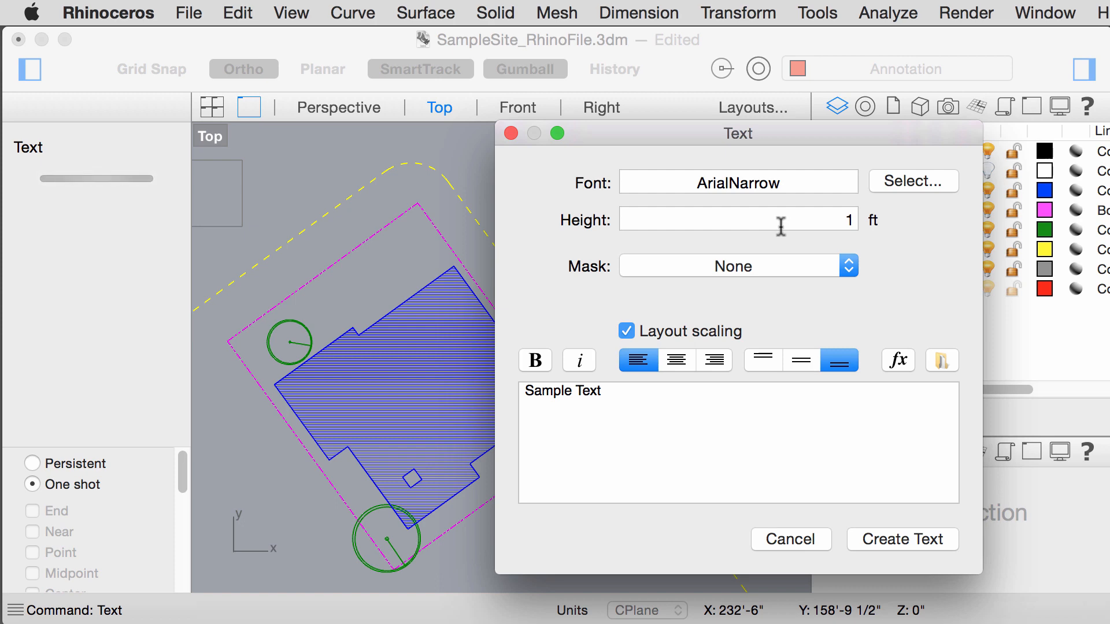
{"action": "mouse_move", "coordinate": [874, 549]}
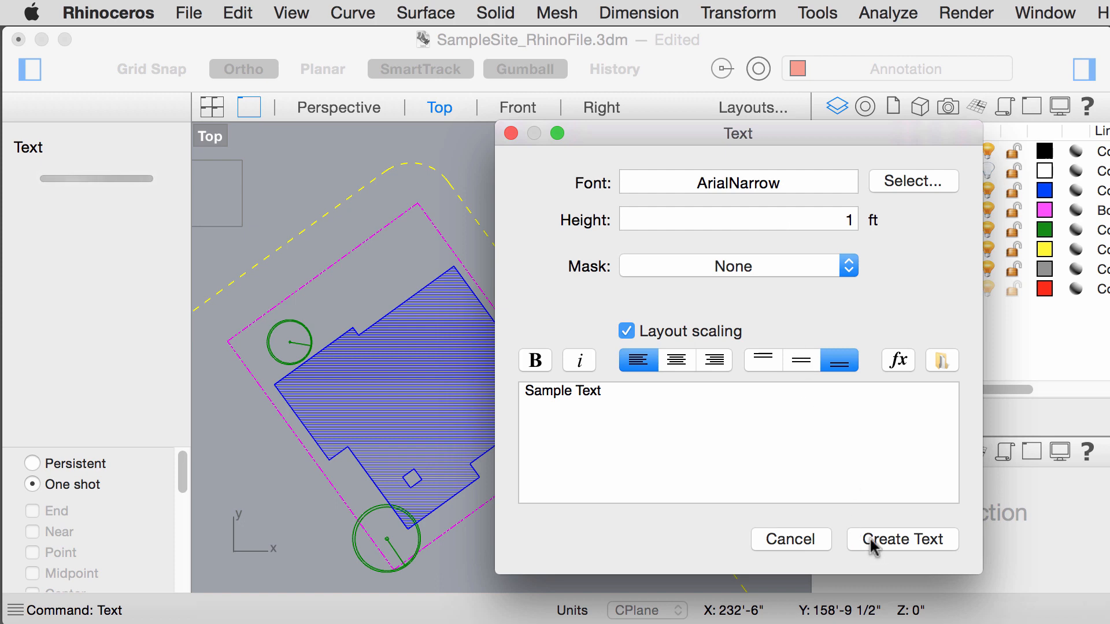
Step: Place the red Sample Text label, then append 'Edit' to its text in Properties
{"action": "left_click", "coordinate": [901, 539]}
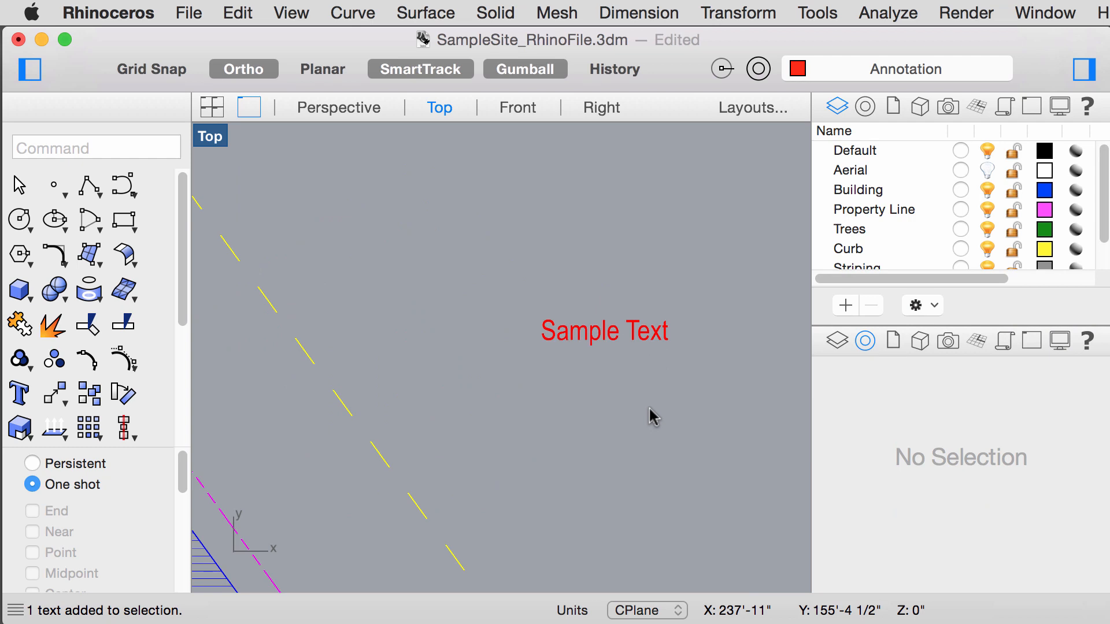
{"action": "mouse_move", "coordinate": [600, 344]}
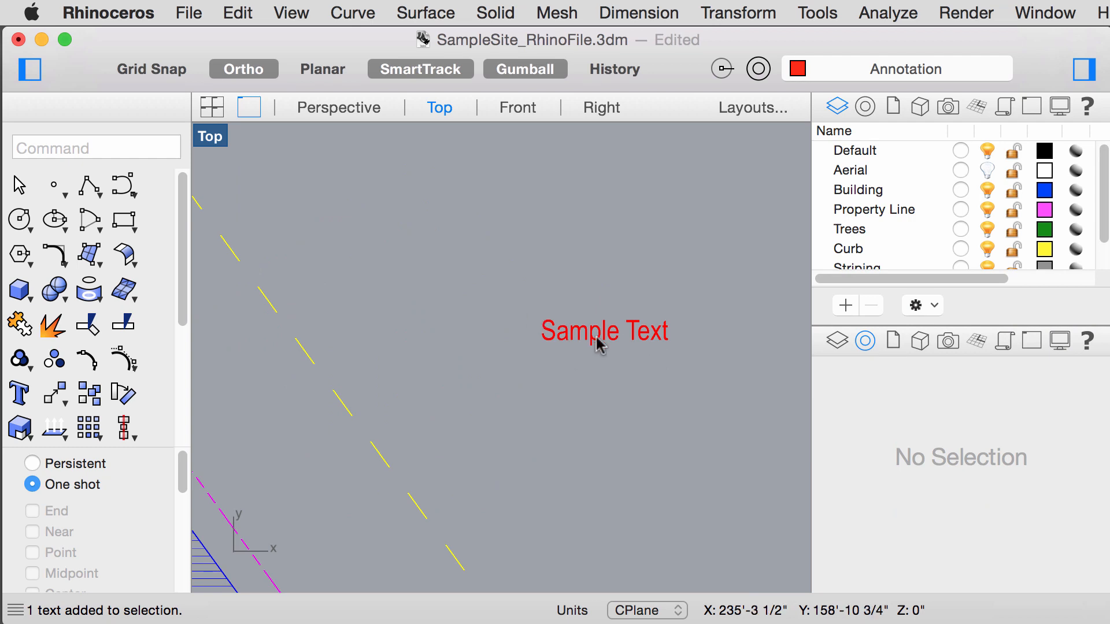
{"action": "left_click", "coordinate": [602, 331]}
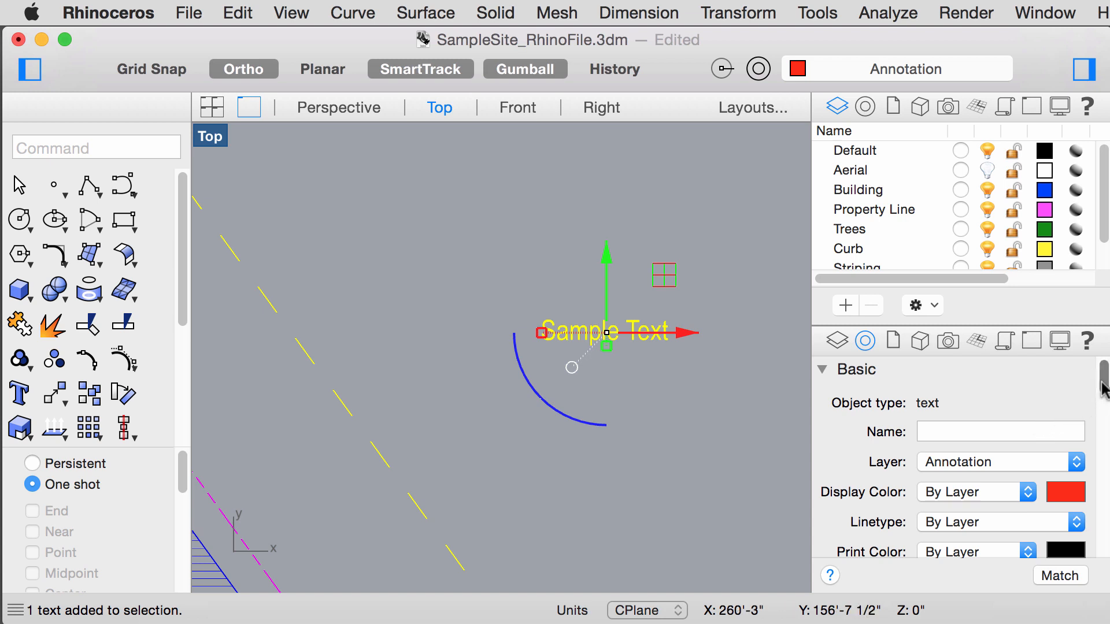
{"action": "scroll", "scroll_direction": "down", "scroll_amount": 3}
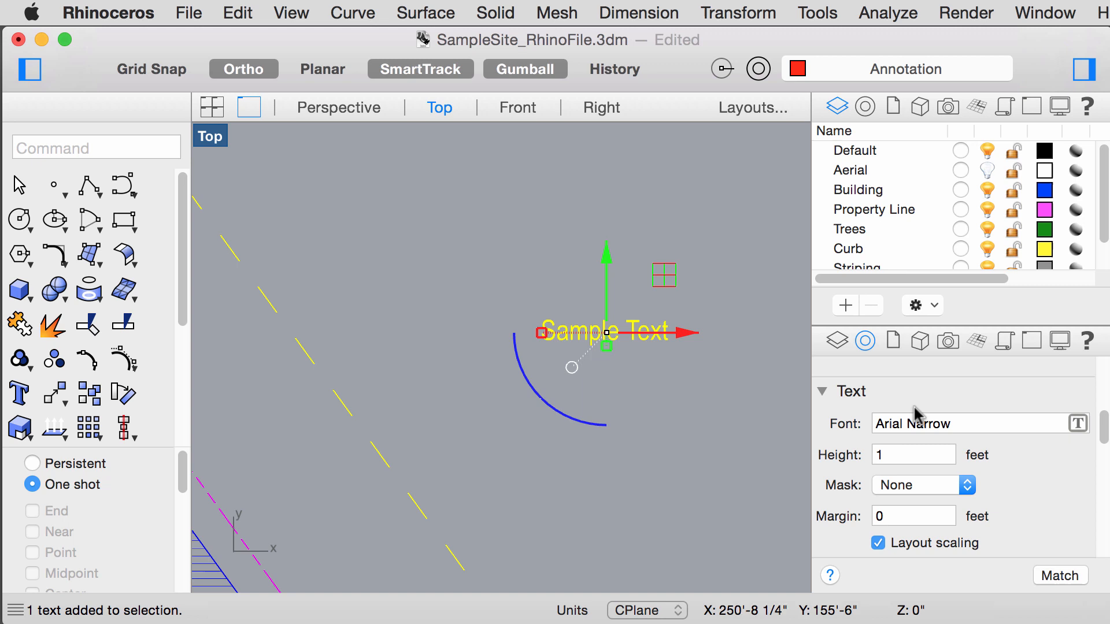
{"action": "scroll", "scroll_direction": "down", "scroll_amount": 3}
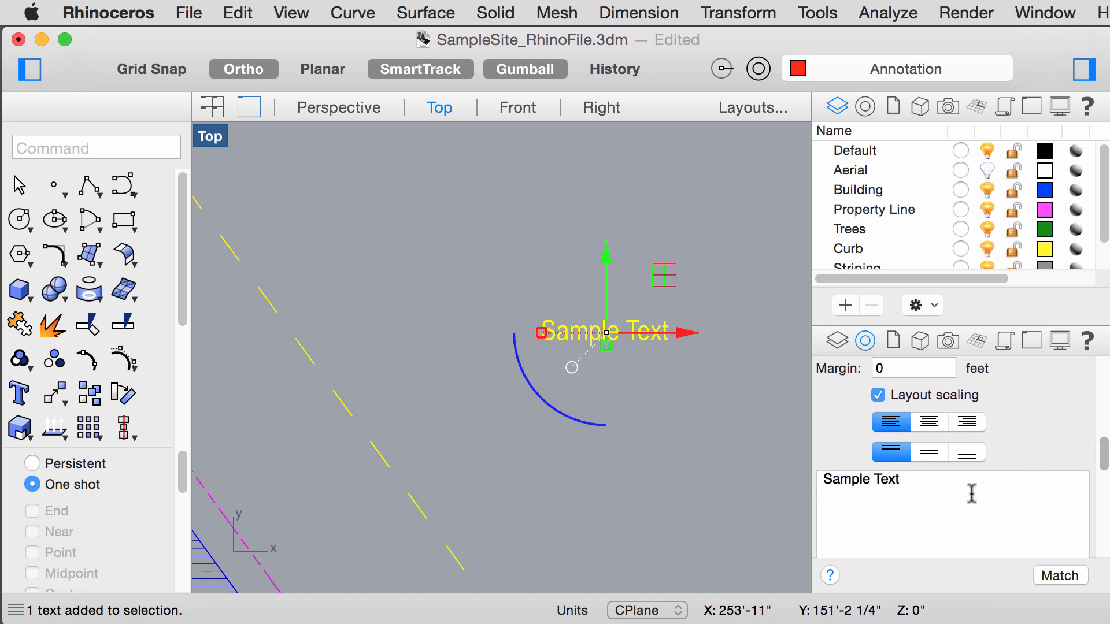
{"action": "type", "text": "Edit"}
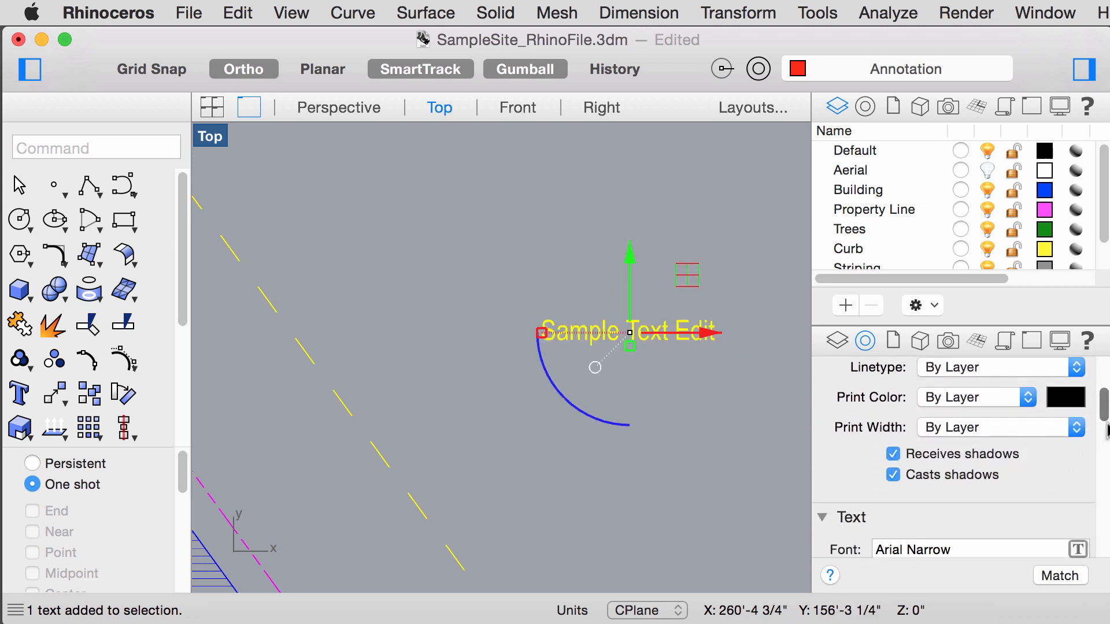
{"action": "scroll", "scroll_direction": "down", "scroll_amount": 3}
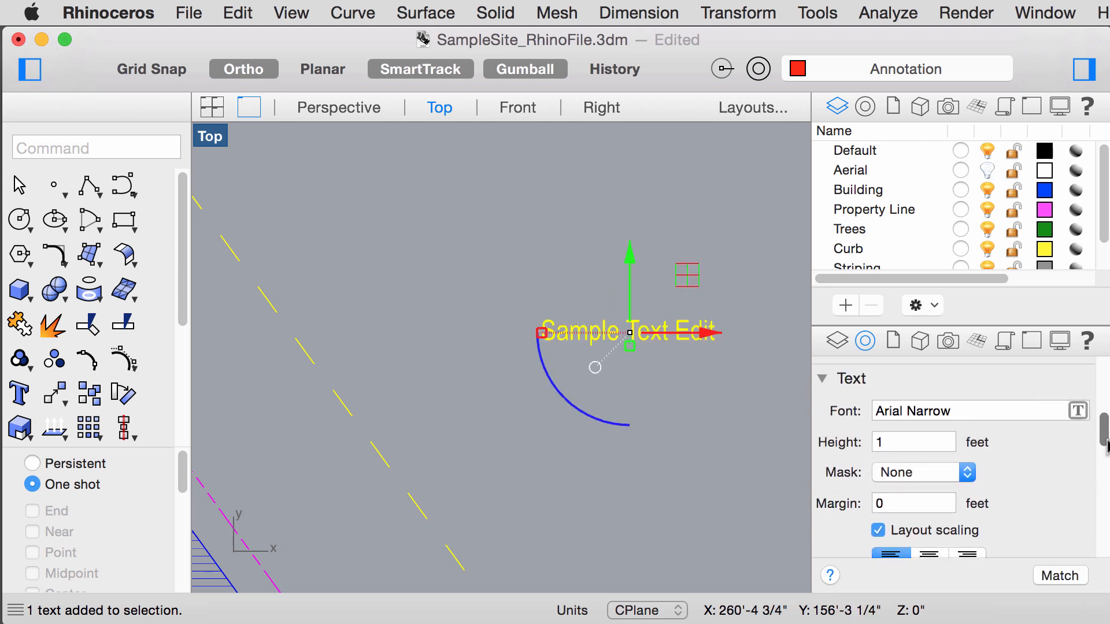
{"action": "scroll", "scroll_direction": "down", "scroll_amount": 3}
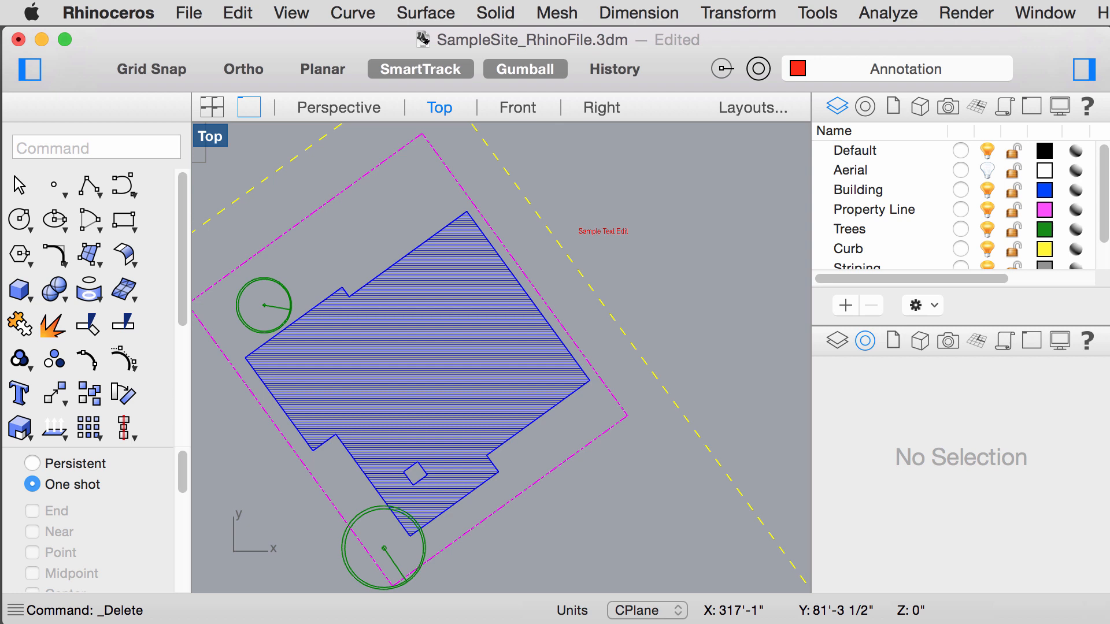
{"action": "mouse_move", "coordinate": [1002, 534]}
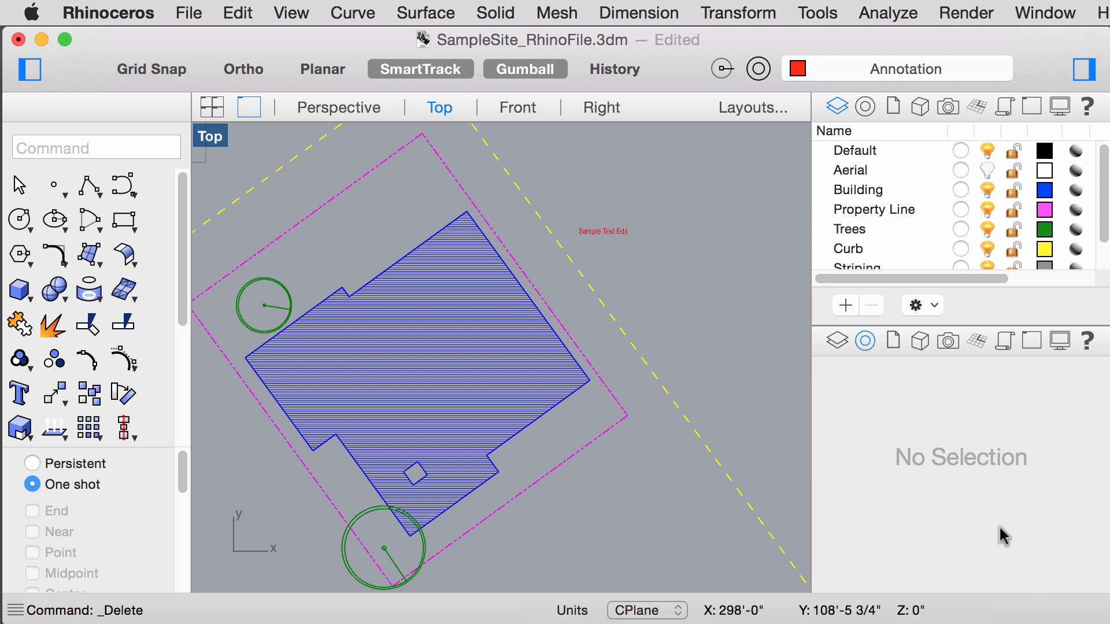
{"action": "mouse_move", "coordinate": [713, 397]}
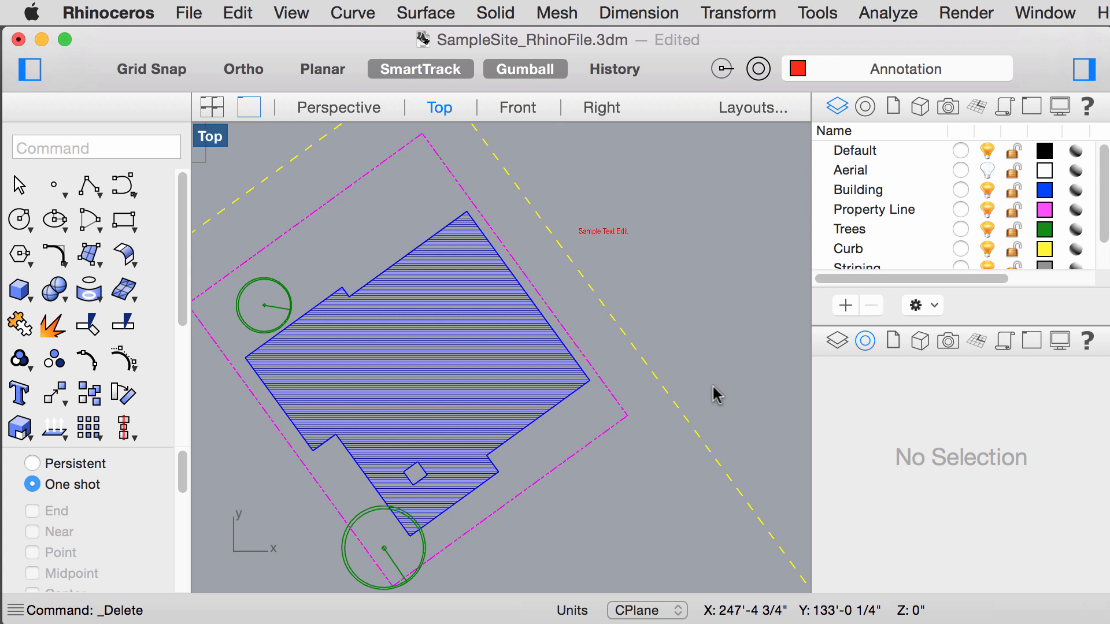
{"action": "mouse_move", "coordinate": [717, 397]}
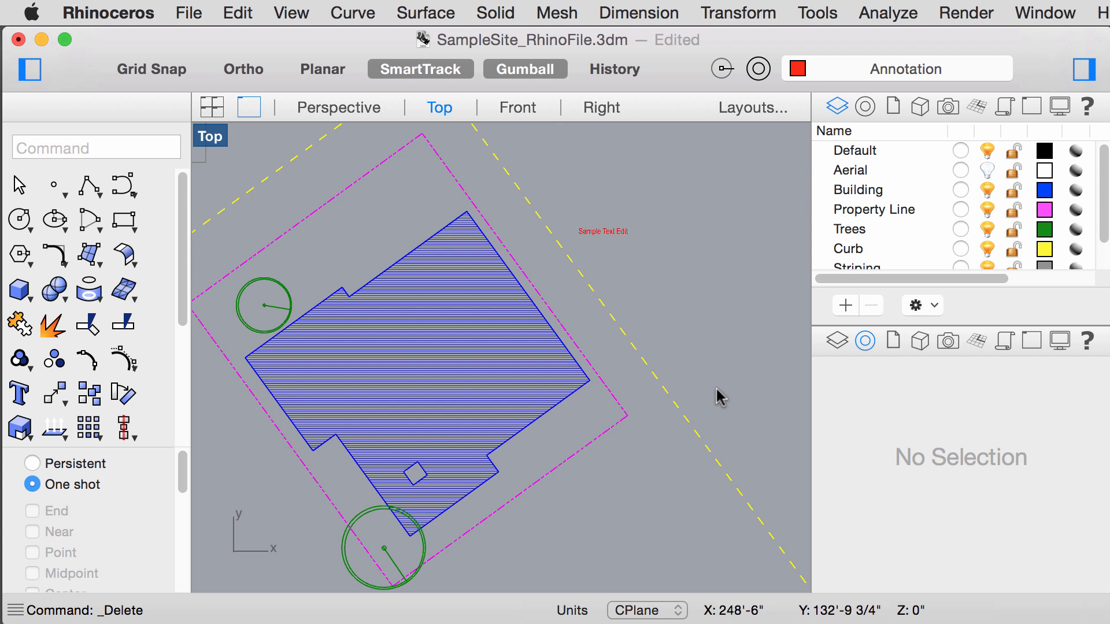
{"action": "mouse_move", "coordinate": [473, 248]}
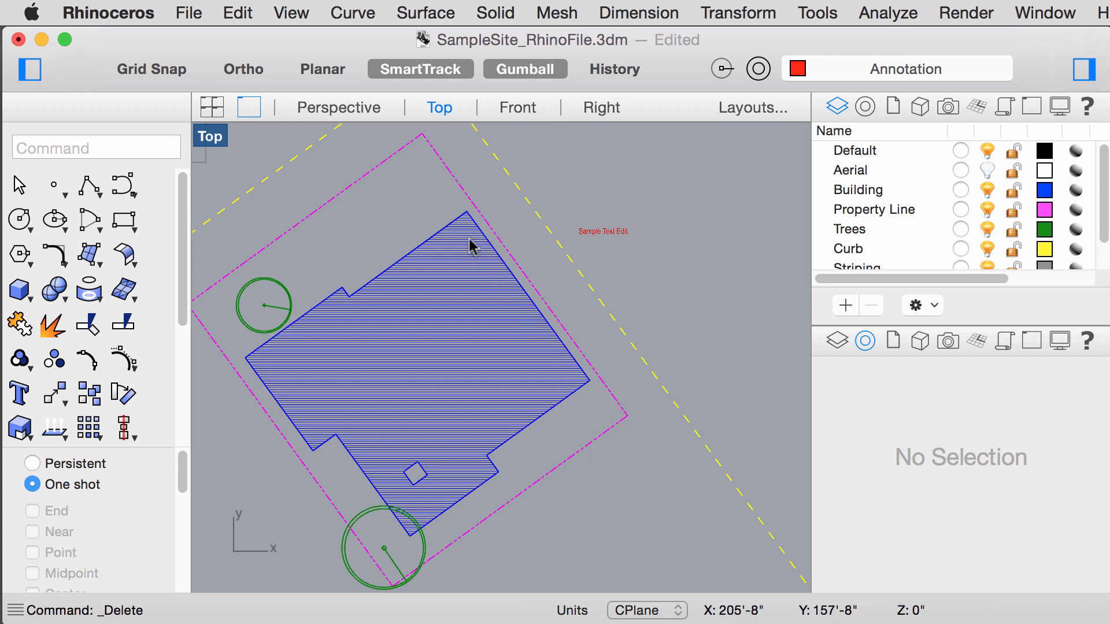
Step: Open the Dimension menu to see the available dimension types
{"action": "left_click", "coordinate": [637, 13]}
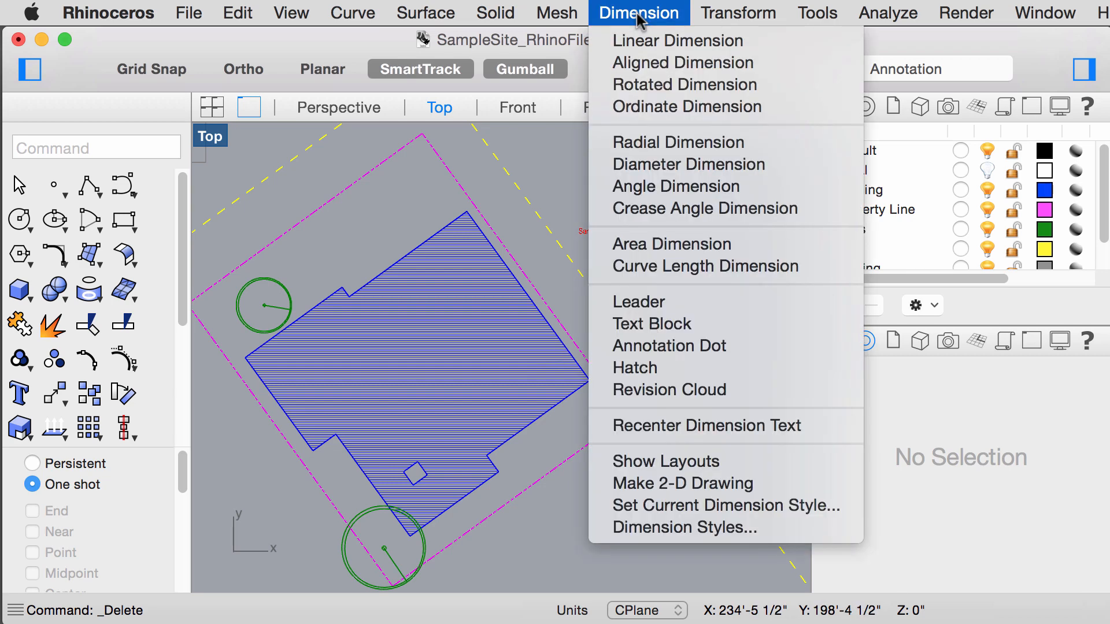
Step: Start an aligned dimension from the building's top corner along the northeast edge (36.54)
{"action": "left_click", "coordinate": [683, 63]}
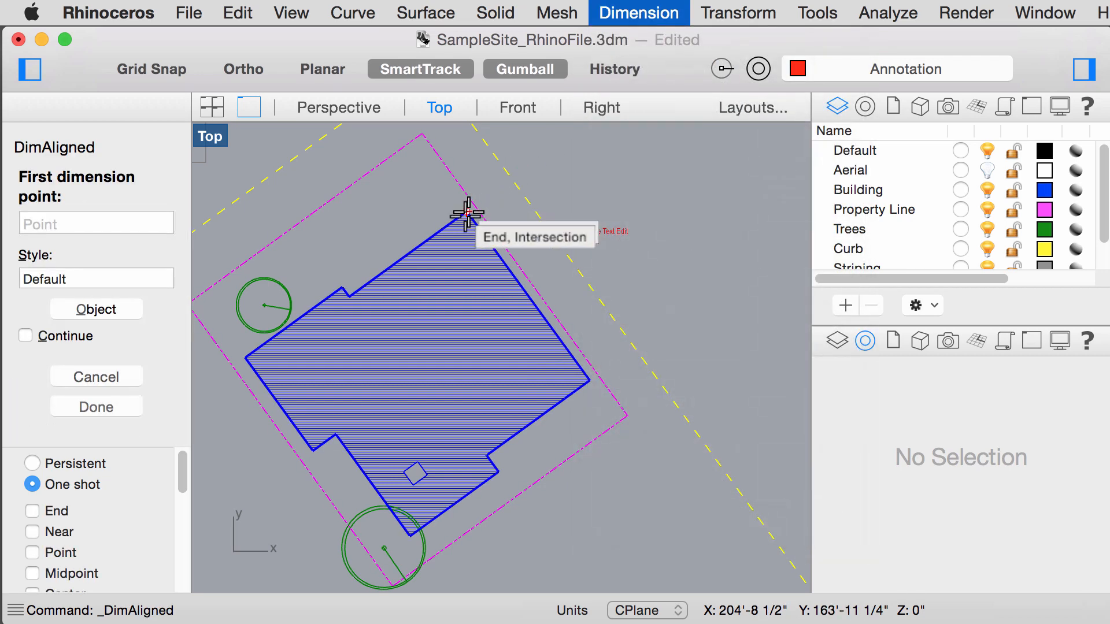
{"action": "left_click", "coordinate": [467, 214]}
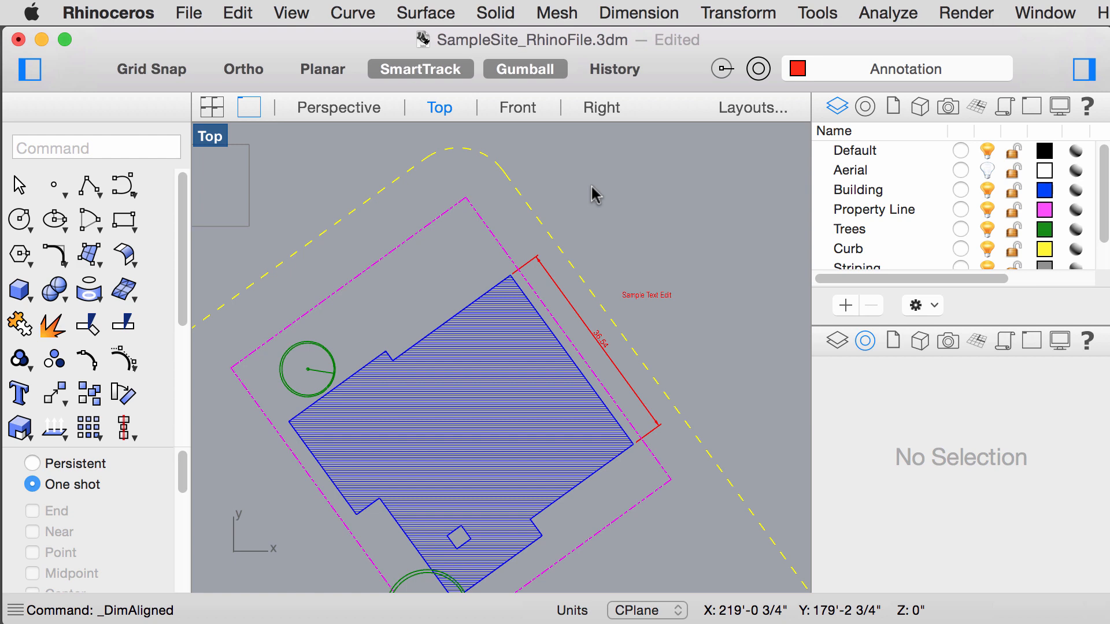
{"action": "mouse_move", "coordinate": [635, 31]}
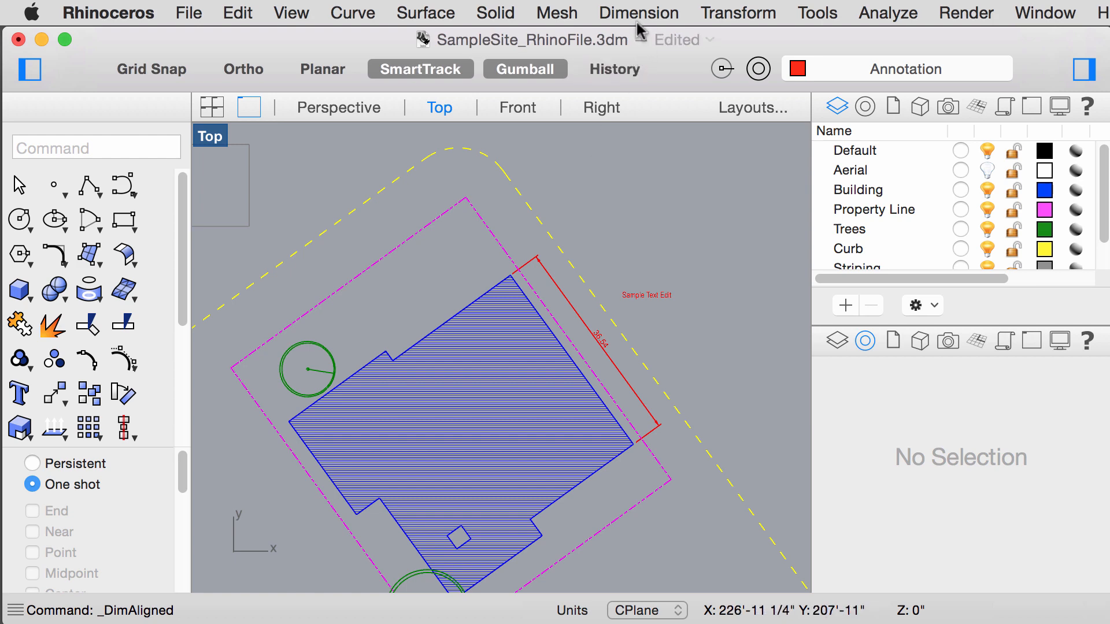
Step: Add a 56.79 vertical linear dimension from the building's top corner to its bottom corner
{"action": "left_click", "coordinate": [637, 13]}
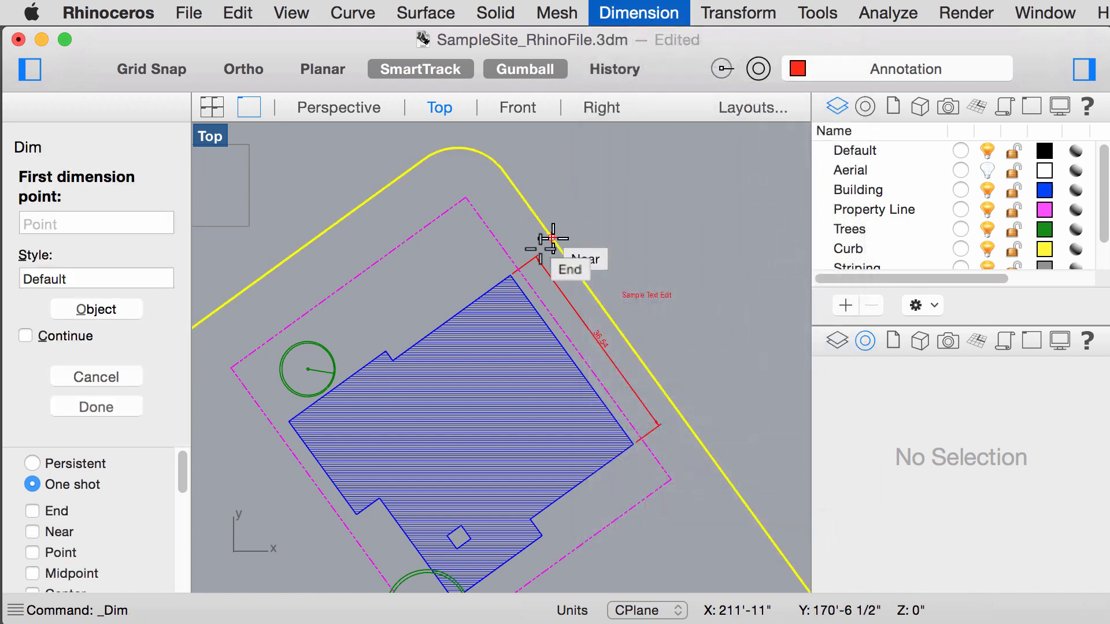
{"action": "left_click", "coordinate": [551, 238]}
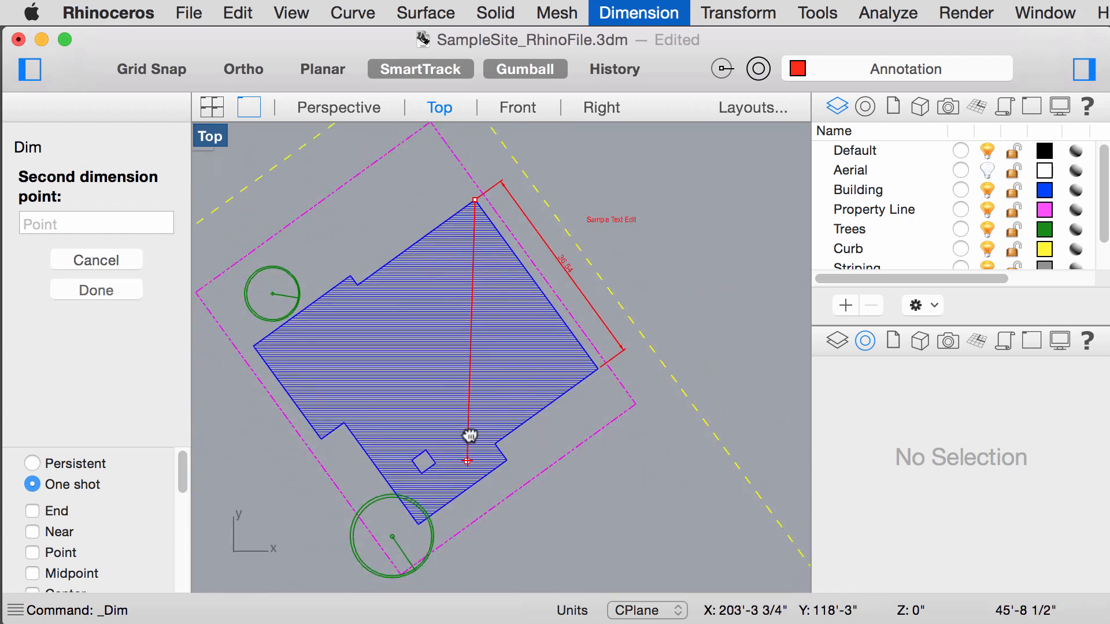
{"action": "left_click", "coordinate": [706, 460]}
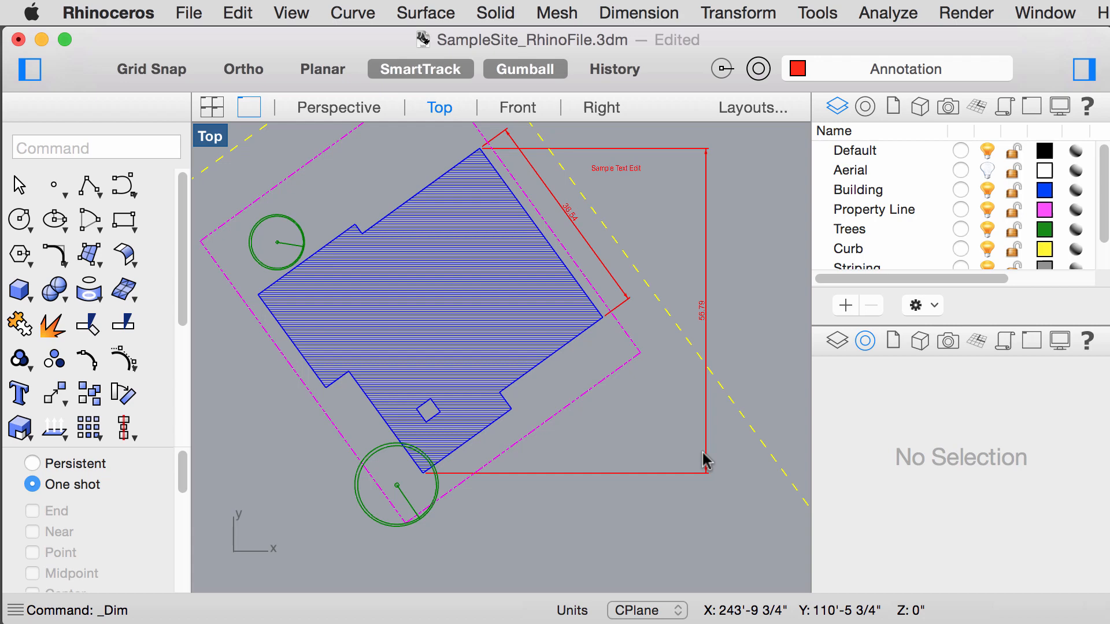
{"action": "mouse_move", "coordinate": [701, 414]}
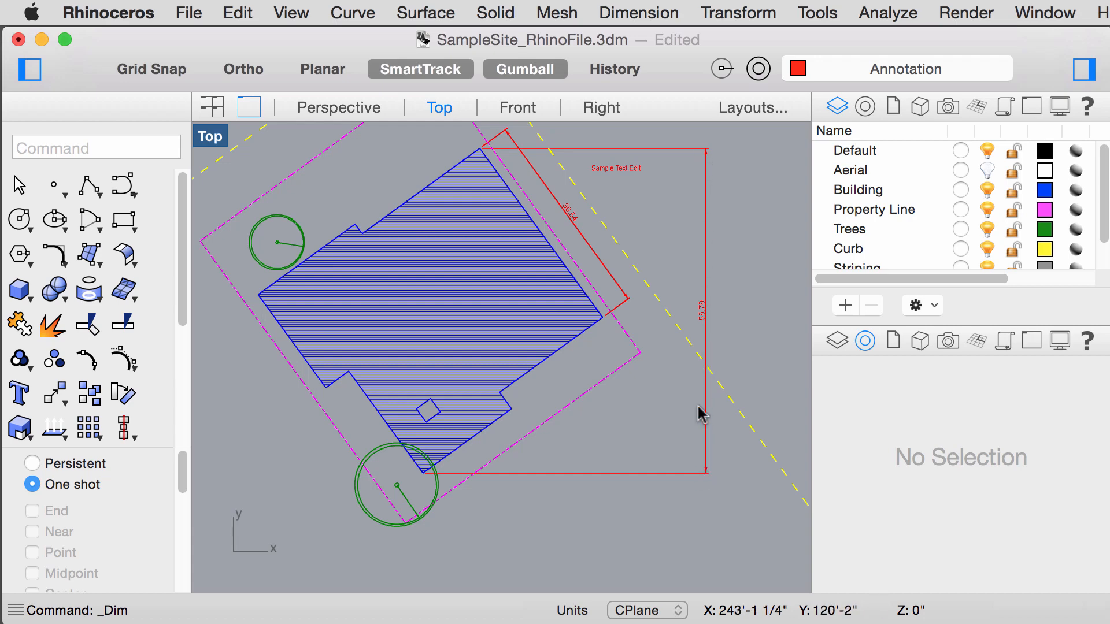
{"action": "mouse_move", "coordinate": [701, 131]}
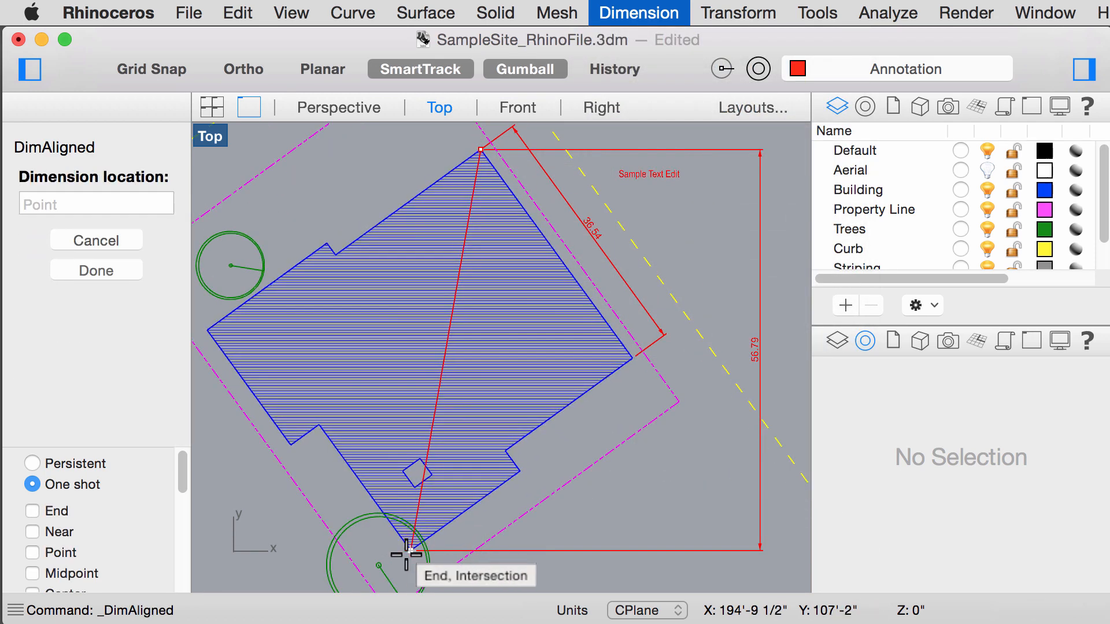
{"action": "mouse_move", "coordinate": [661, 504]}
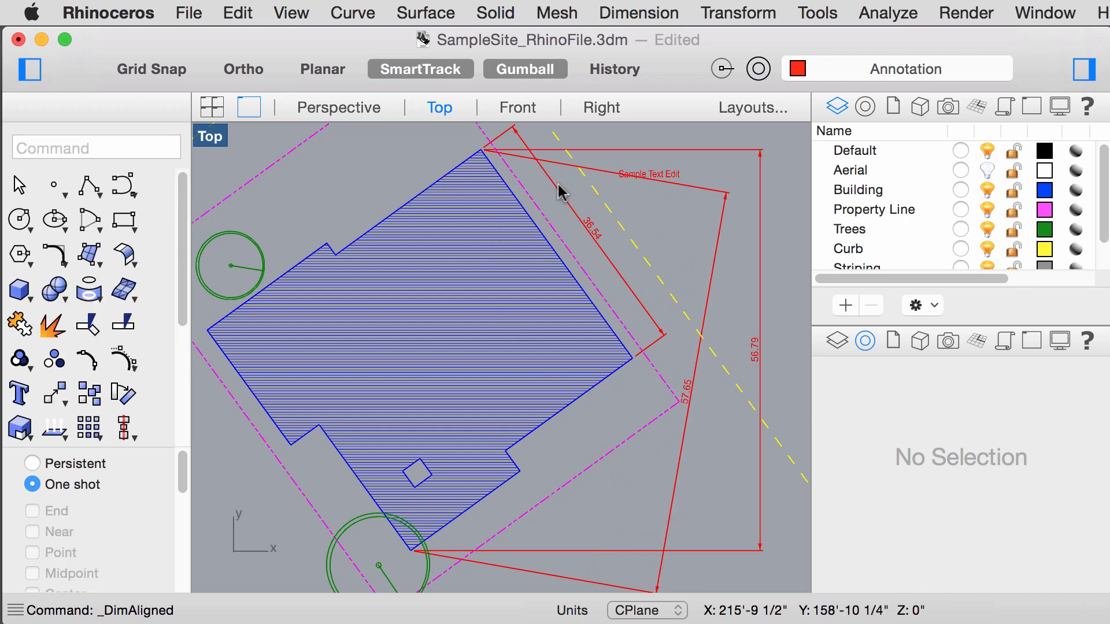
{"action": "mouse_move", "coordinate": [493, 218]}
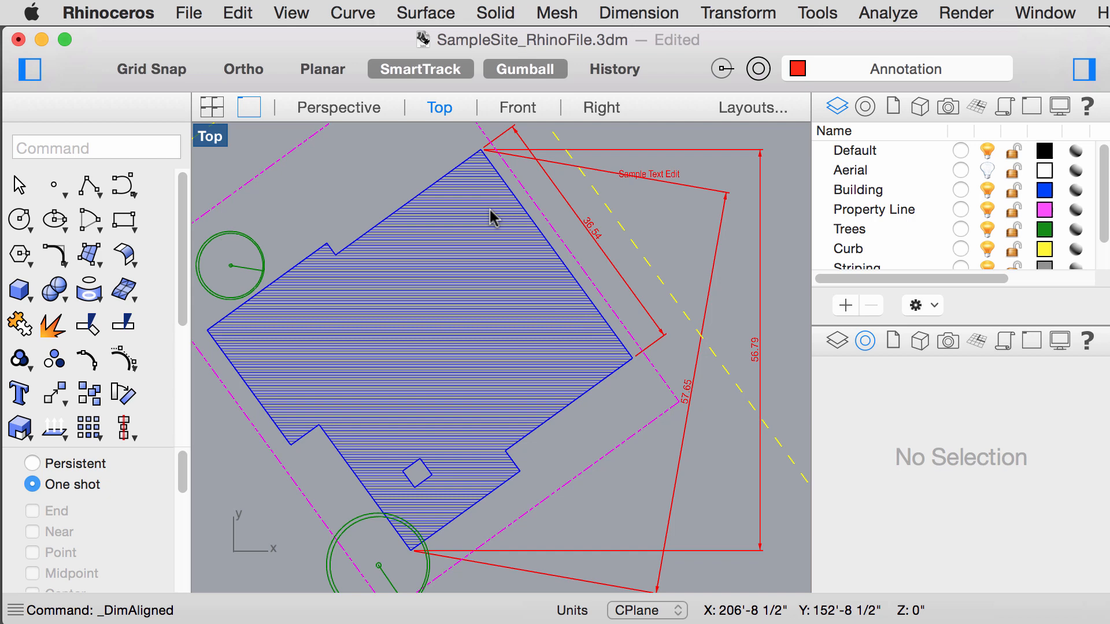
{"action": "mouse_move", "coordinate": [492, 184]}
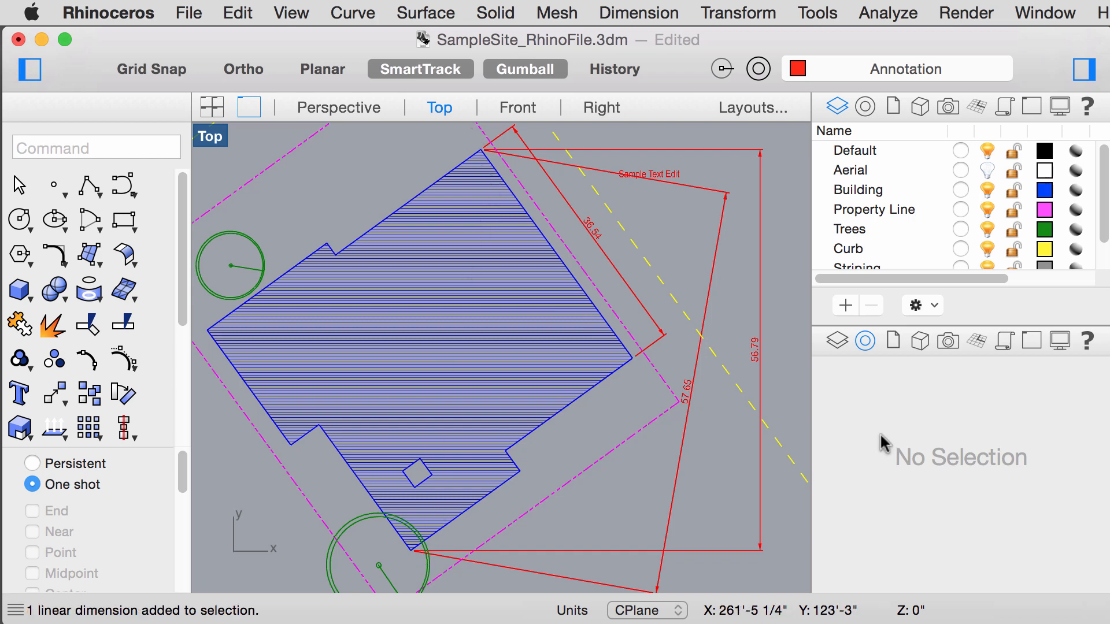
{"action": "mouse_move", "coordinate": [262, 7]}
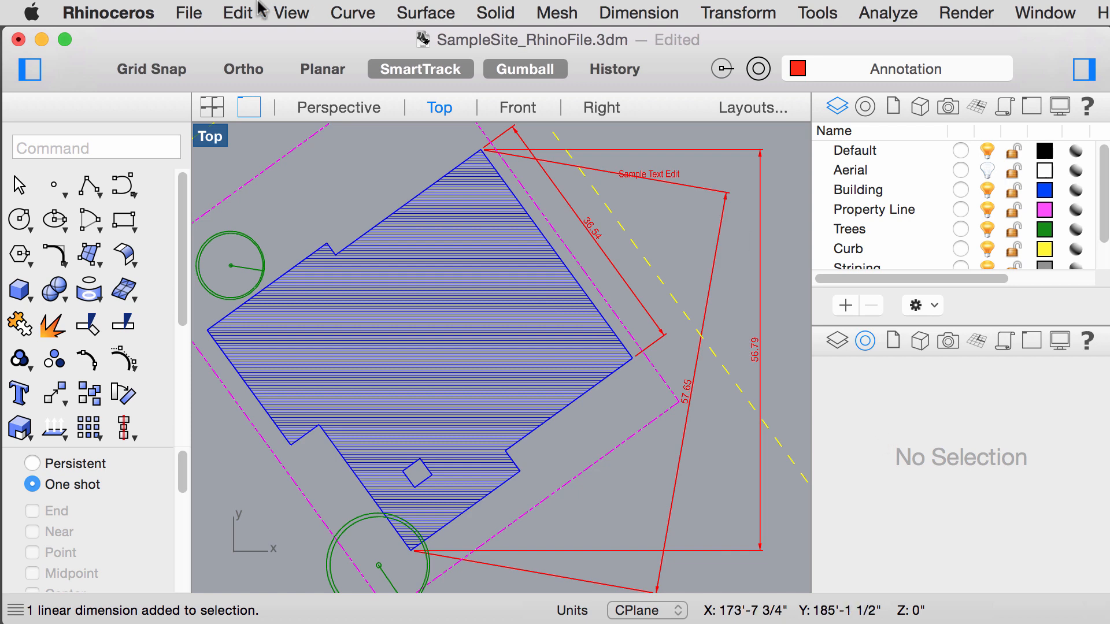
Step: Open the File menu on the way to the document settings
{"action": "left_click", "coordinate": [188, 12]}
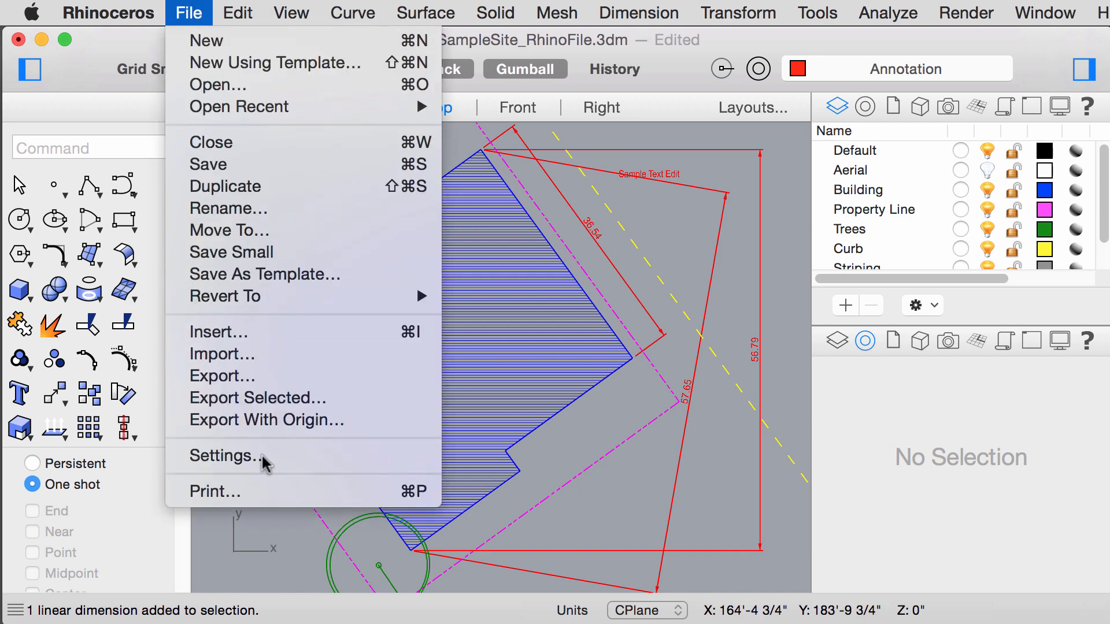
Step: Set default dimension text to Avenir Book with fractional numbers at 1 1/4 precision
{"action": "left_click", "coordinate": [224, 455]}
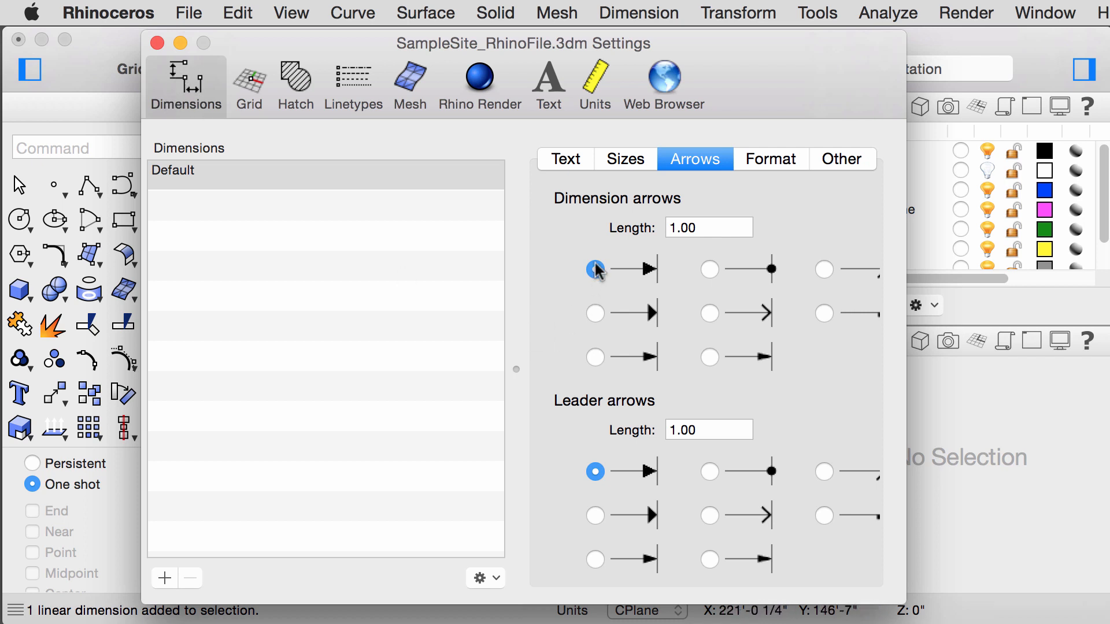
{"action": "left_click", "coordinate": [565, 158]}
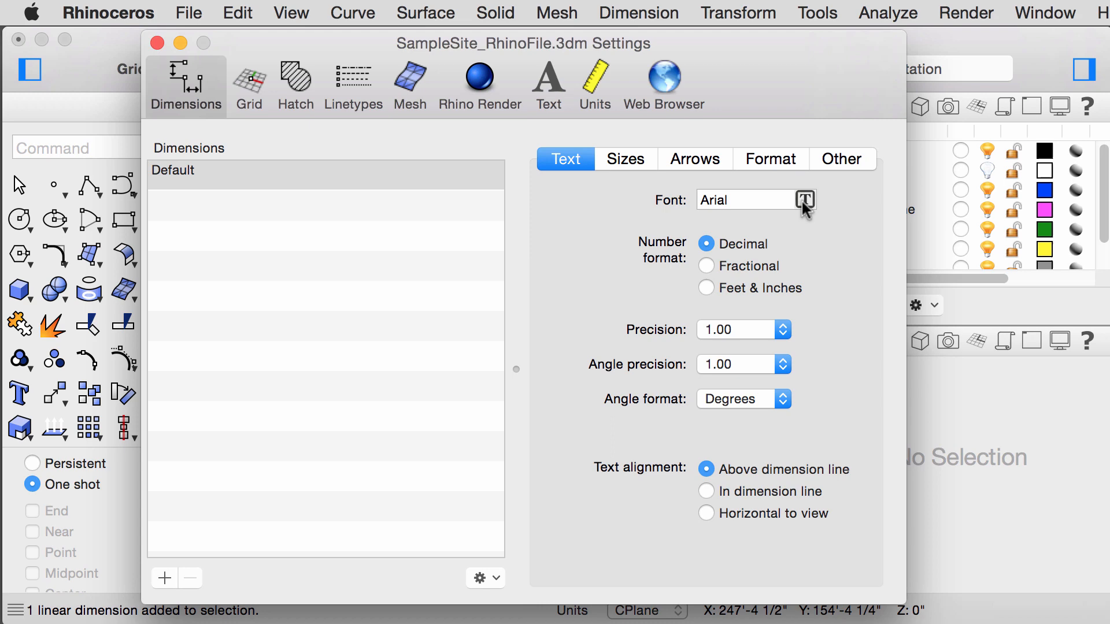
{"action": "left_click", "coordinate": [805, 199]}
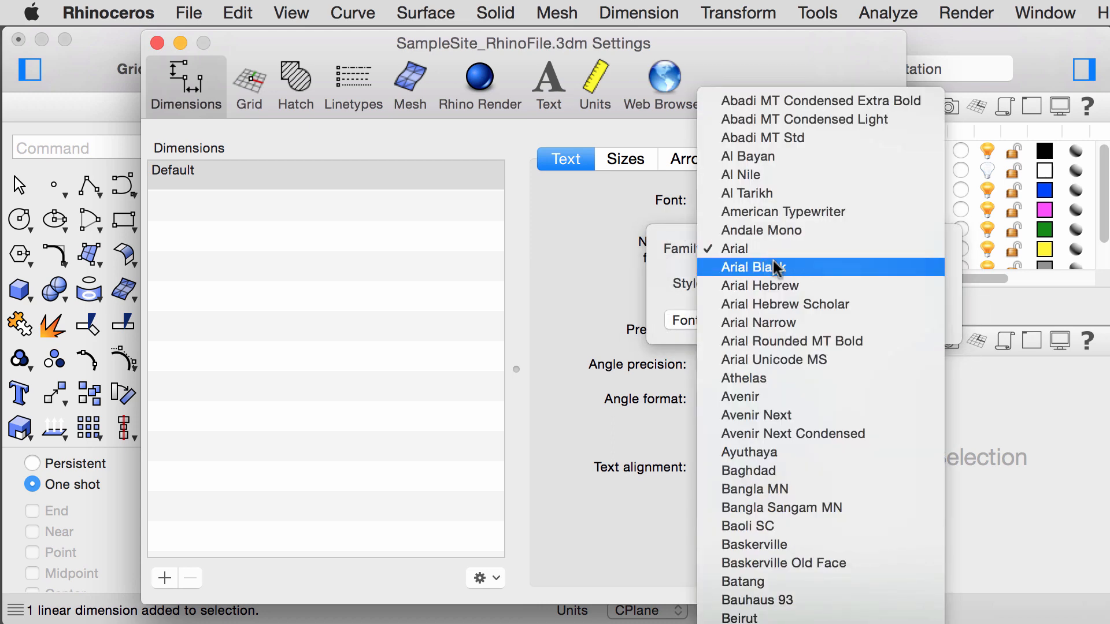
{"action": "mouse_move", "coordinate": [755, 415]}
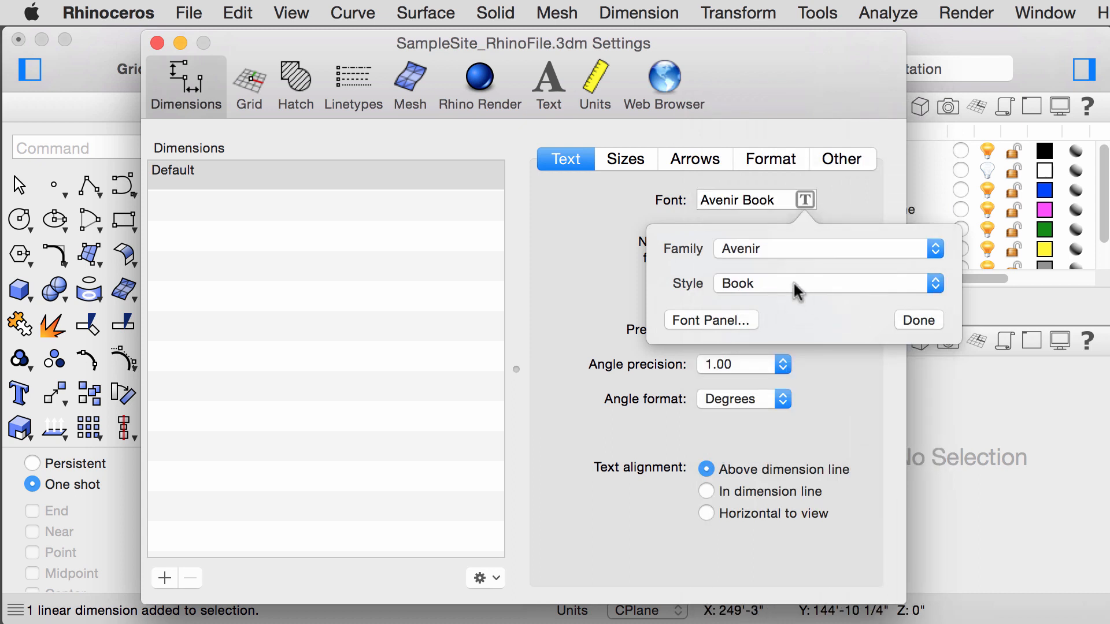
{"action": "left_click", "coordinate": [917, 319]}
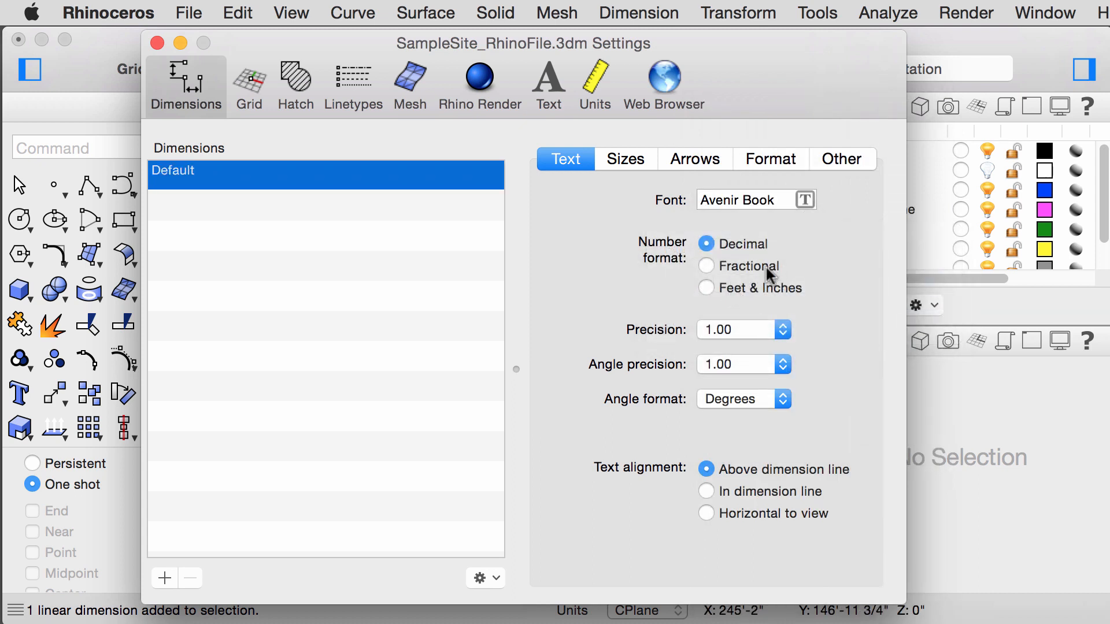
{"action": "mouse_move", "coordinate": [704, 276]}
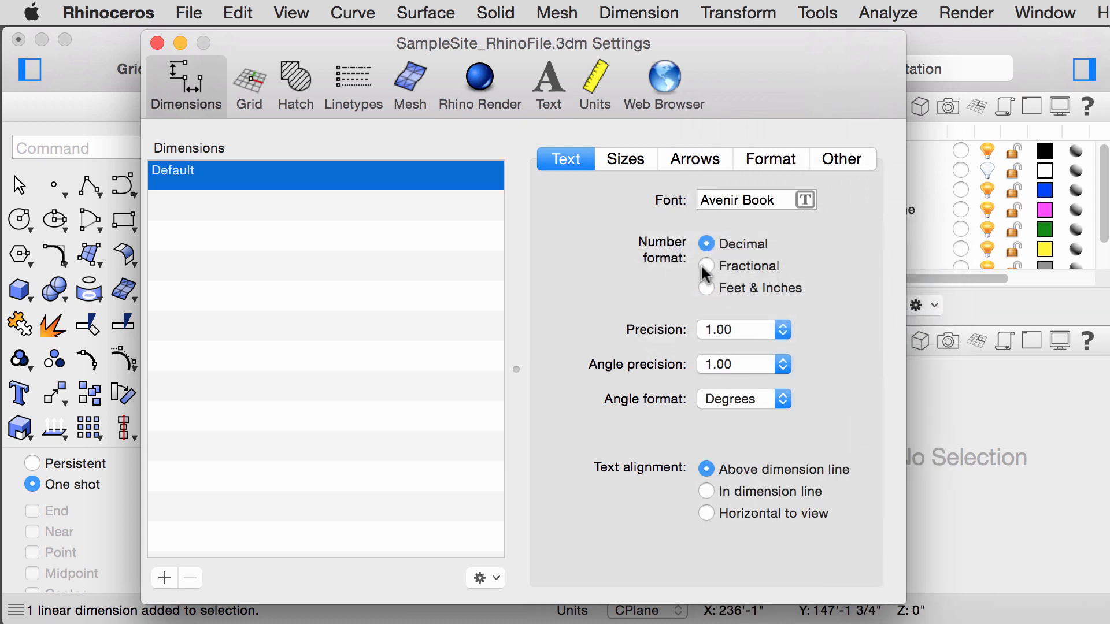
{"action": "left_click", "coordinate": [706, 266]}
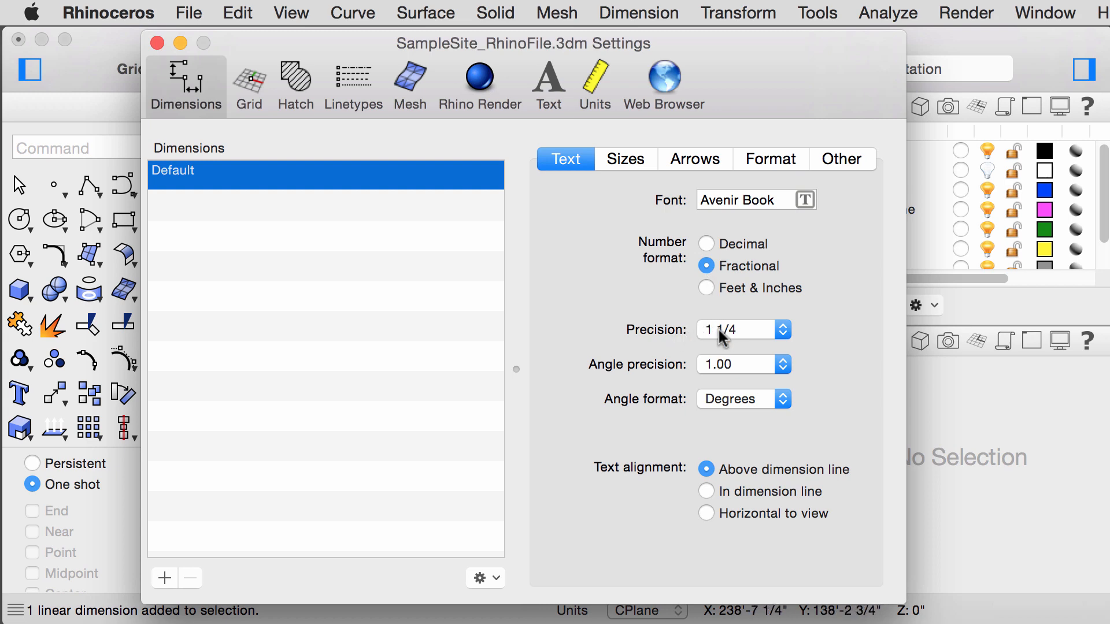
{"action": "mouse_move", "coordinate": [692, 131]}
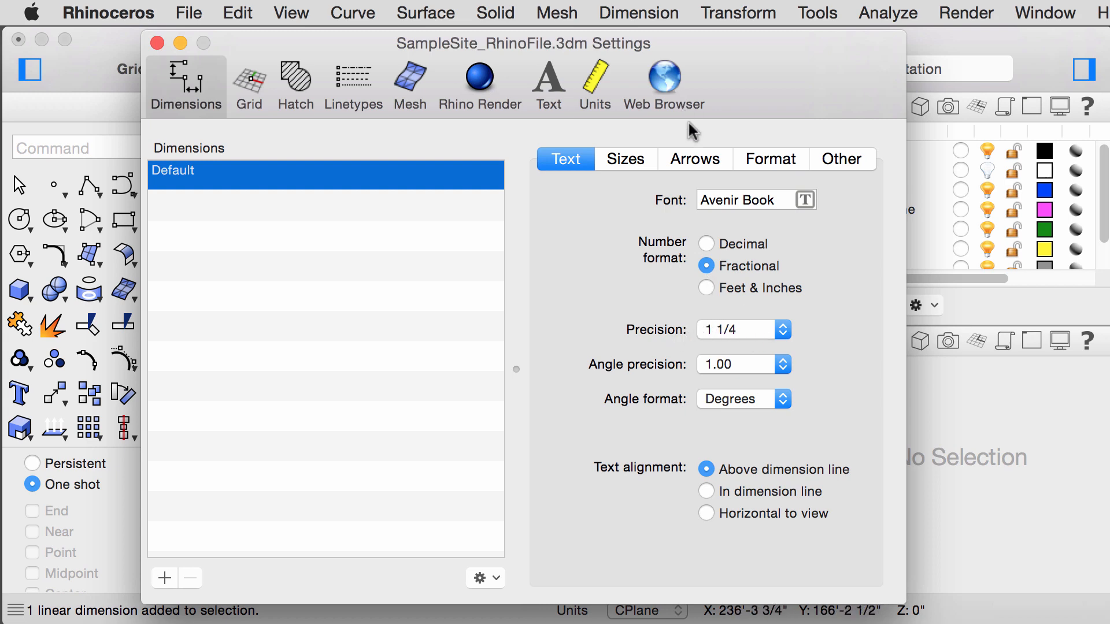
{"action": "left_click", "coordinate": [695, 158]}
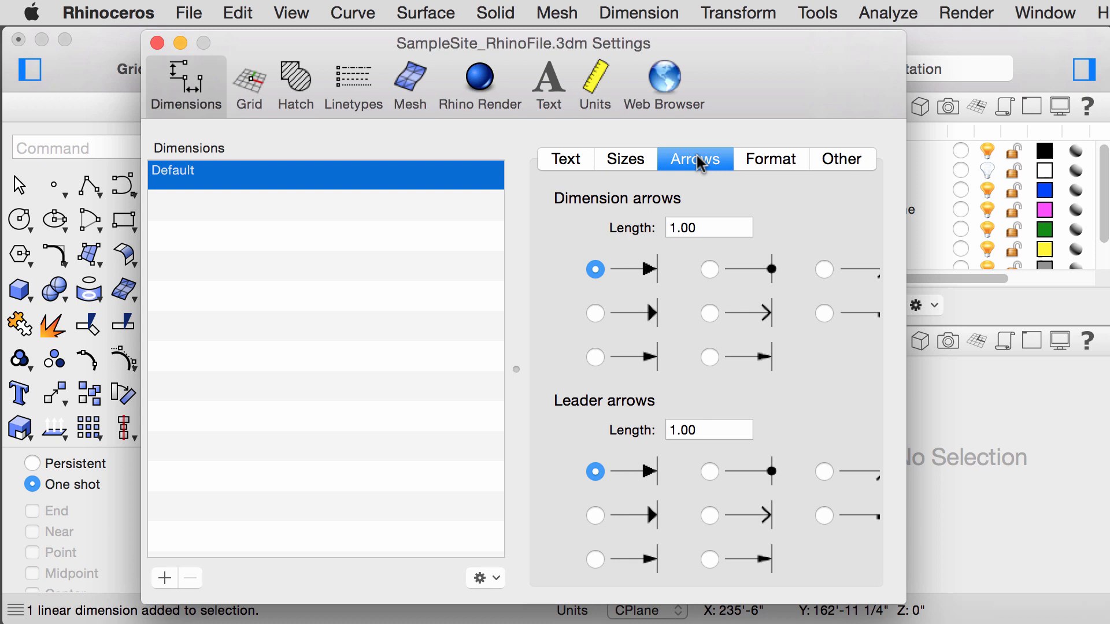
{"action": "mouse_move", "coordinate": [814, 322]}
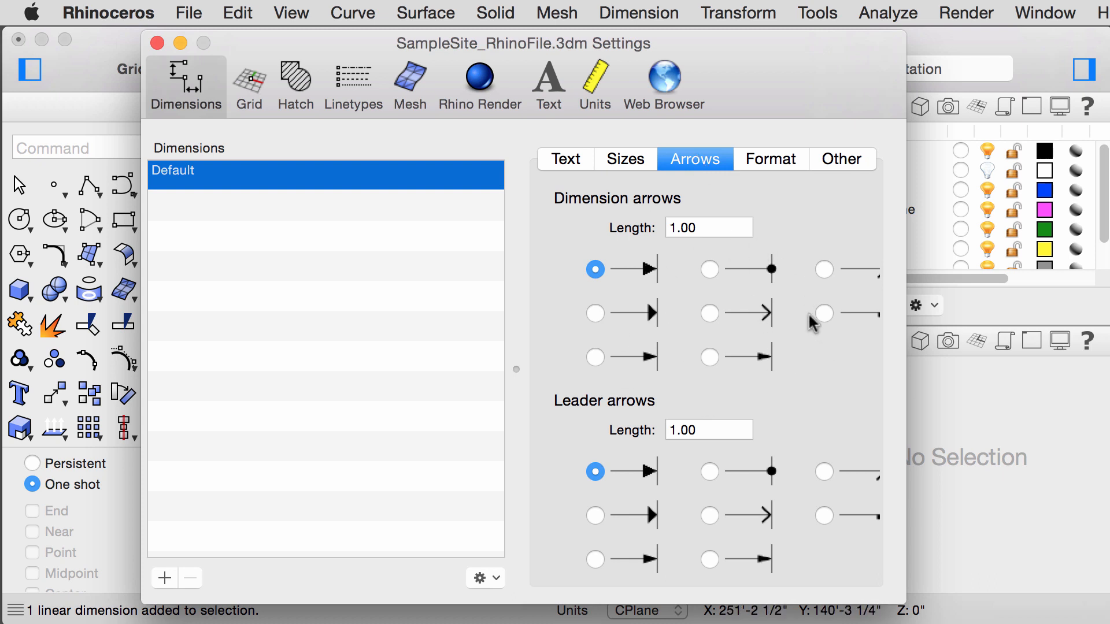
{"action": "mouse_move", "coordinate": [600, 348]}
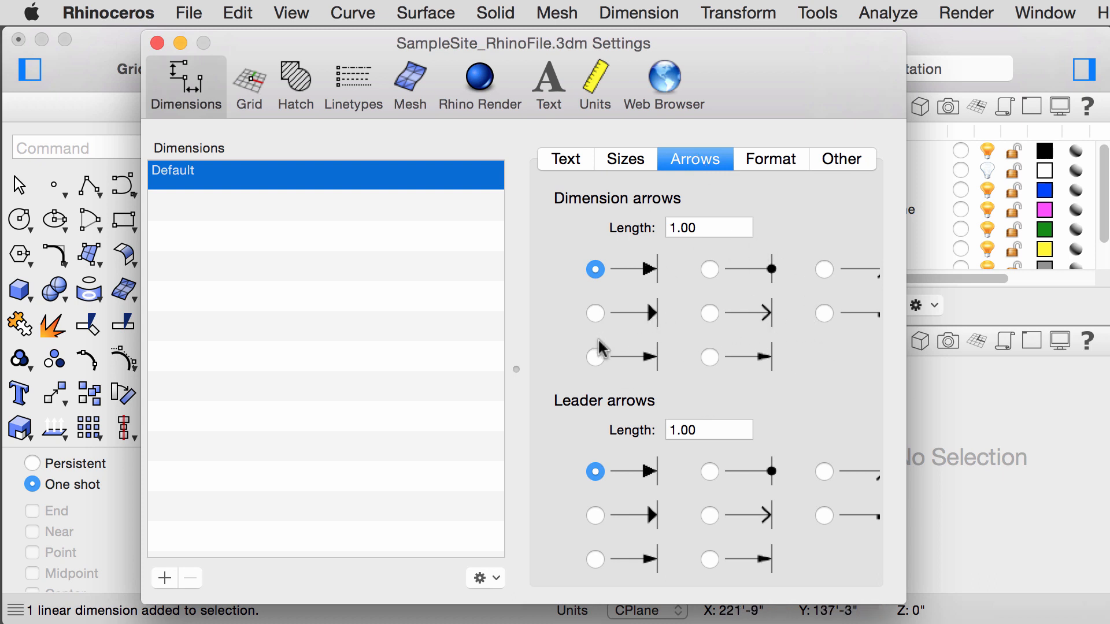
Step: Try another dimension arrowhead, then revert to the original solid arrow
{"action": "left_click", "coordinate": [595, 357]}
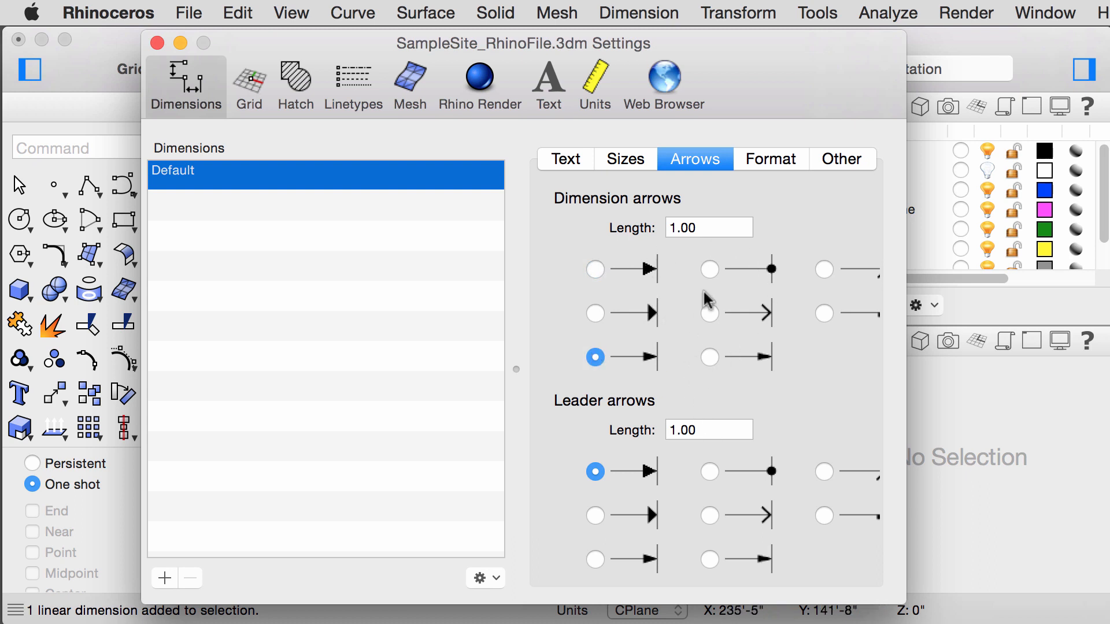
{"action": "left_click", "coordinate": [595, 269]}
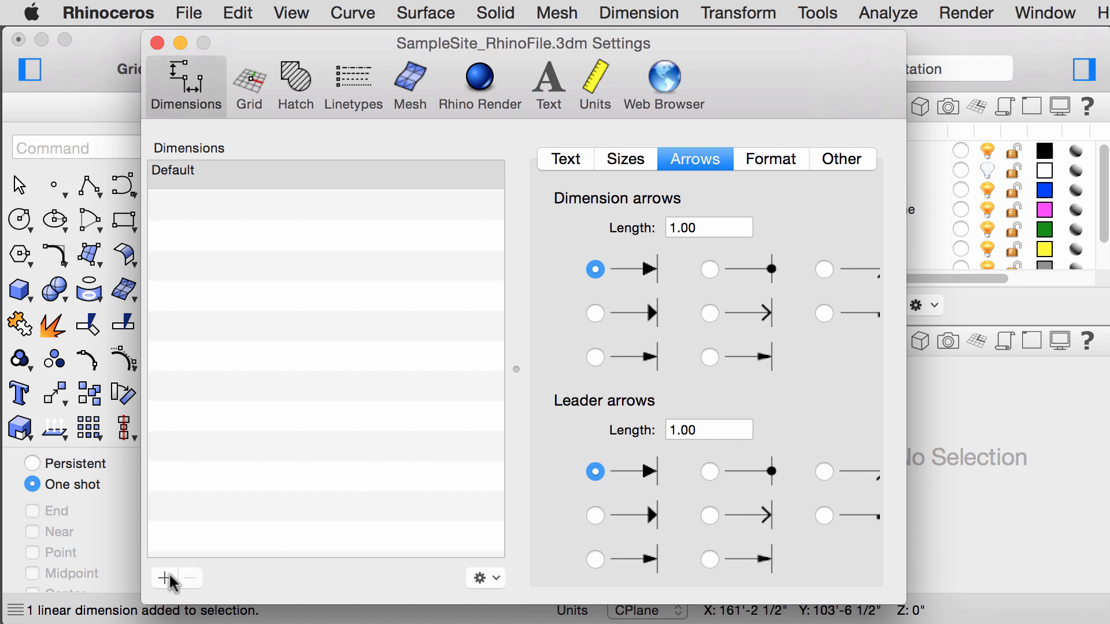
Step: Create a dimension style named 'Sample Style' copied from Default
{"action": "left_click", "coordinate": [164, 578]}
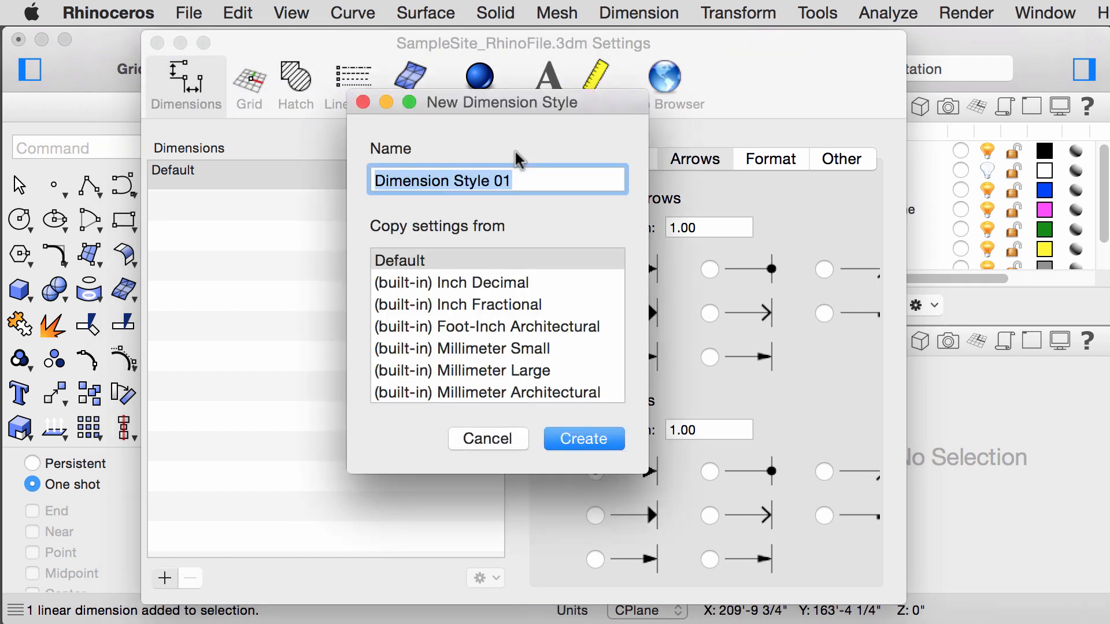
{"action": "type", "text": "Sample Style"}
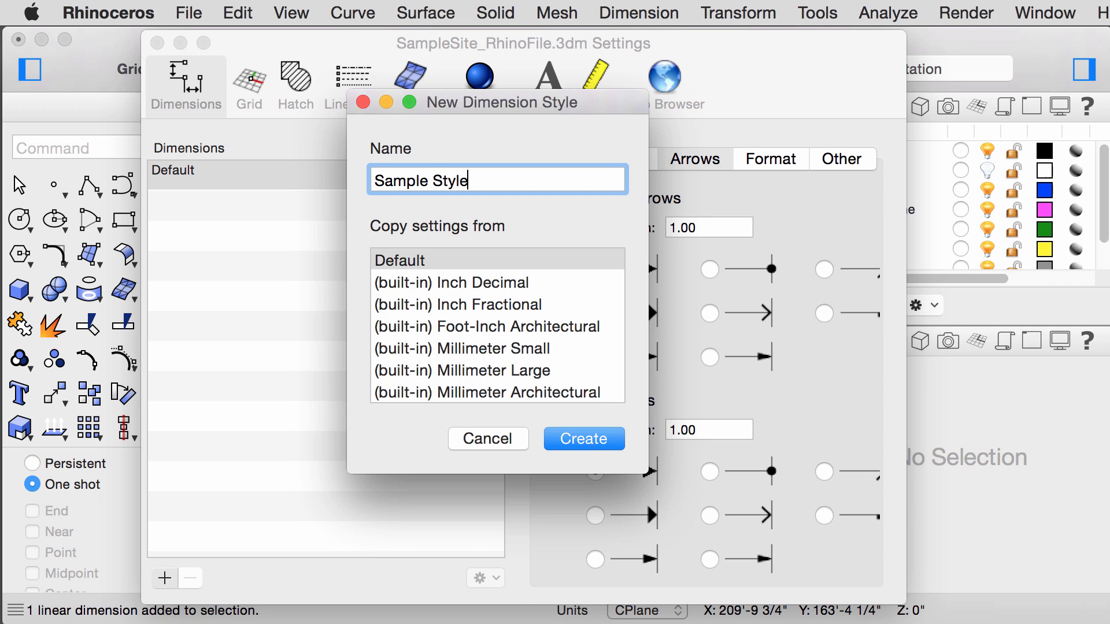
{"action": "left_click", "coordinate": [584, 439]}
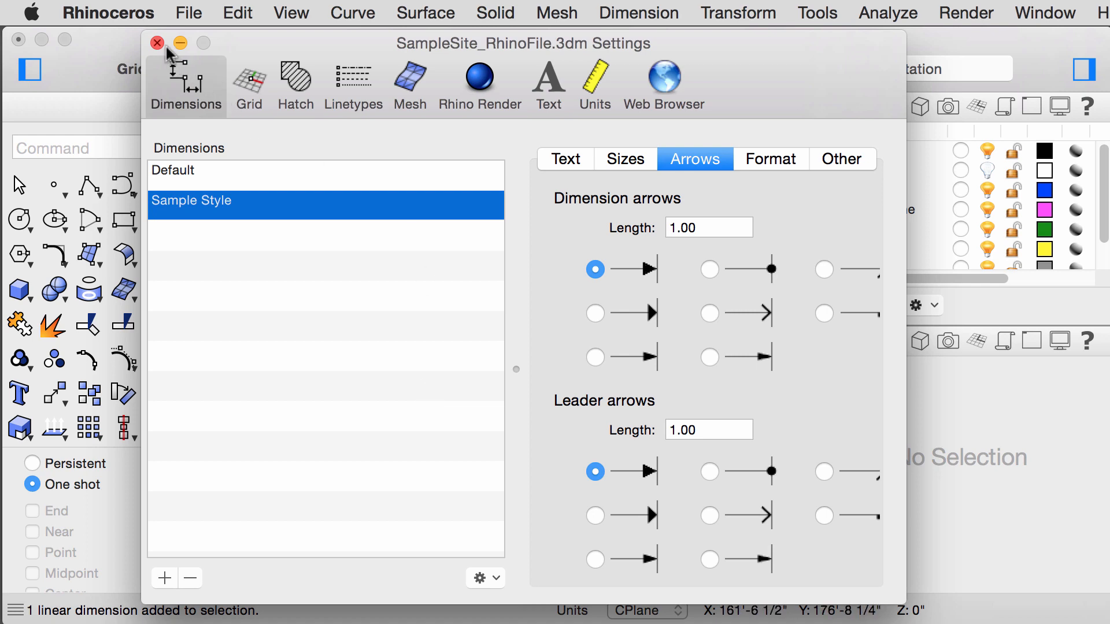
Step: Close Settings and add a red leader labelled 'Sample' pointing at the building's notch corner
{"action": "left_click", "coordinate": [157, 43]}
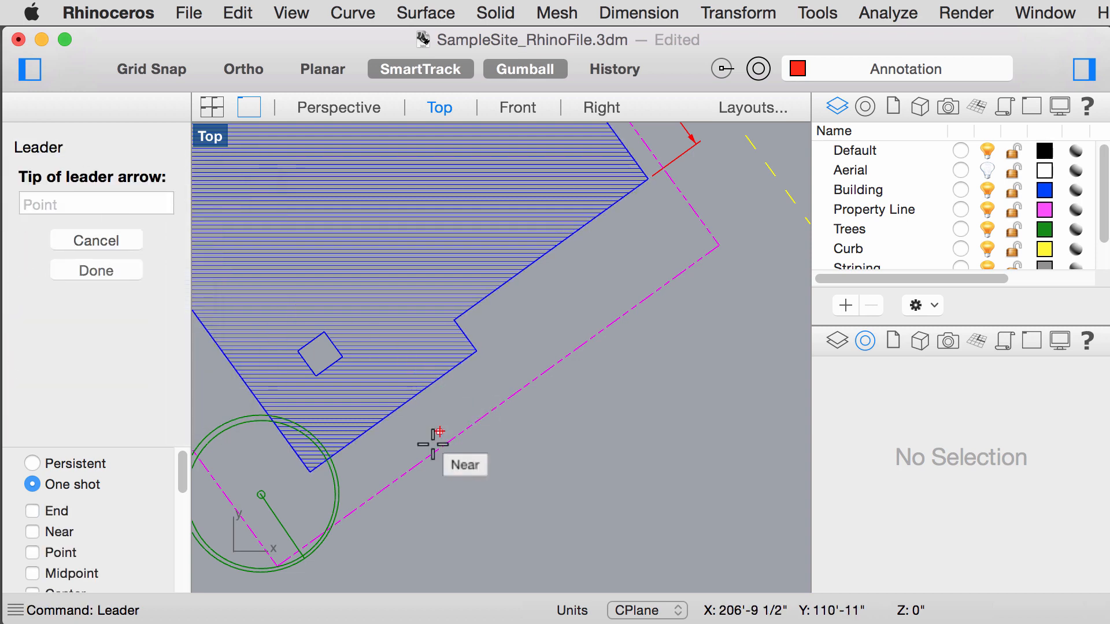
{"action": "left_click", "coordinate": [436, 445]}
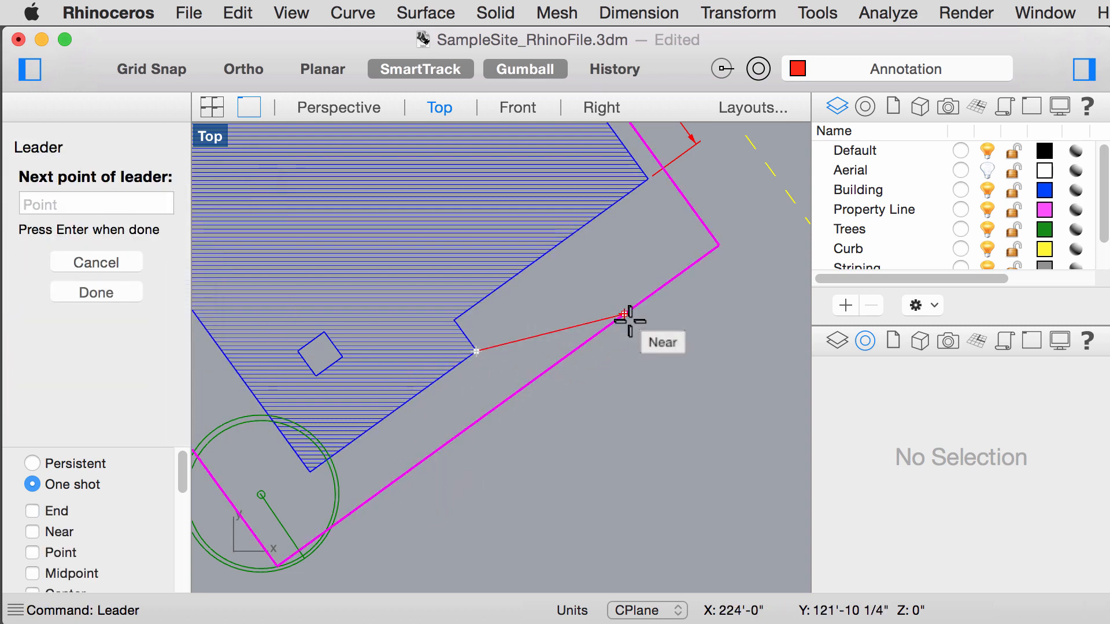
{"action": "mouse_move", "coordinate": [617, 397]}
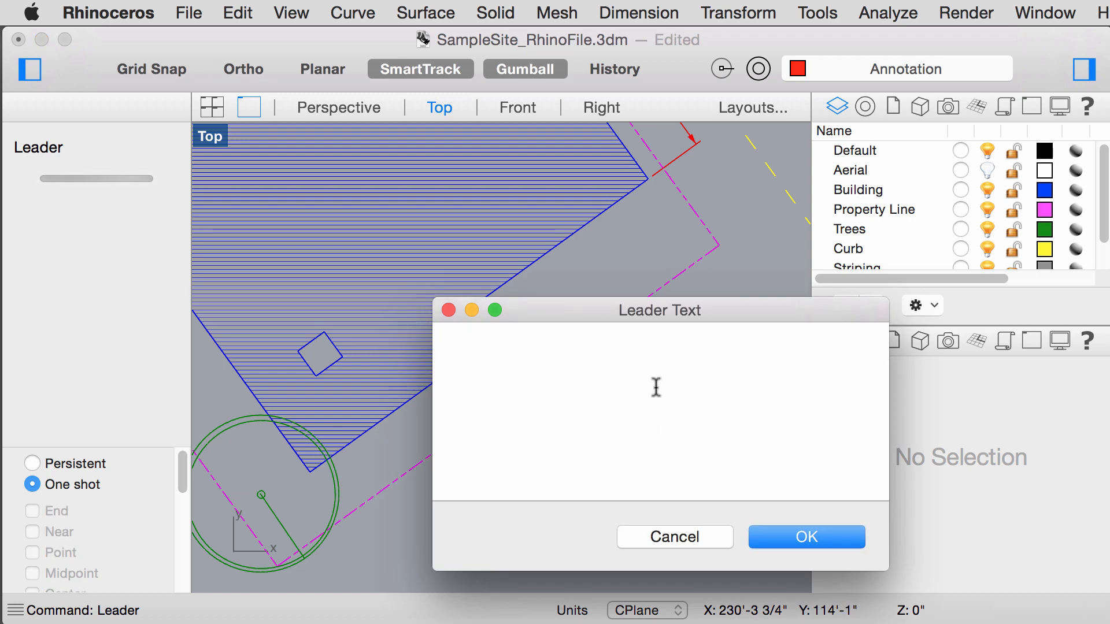
{"action": "type", "text": "Sample"}
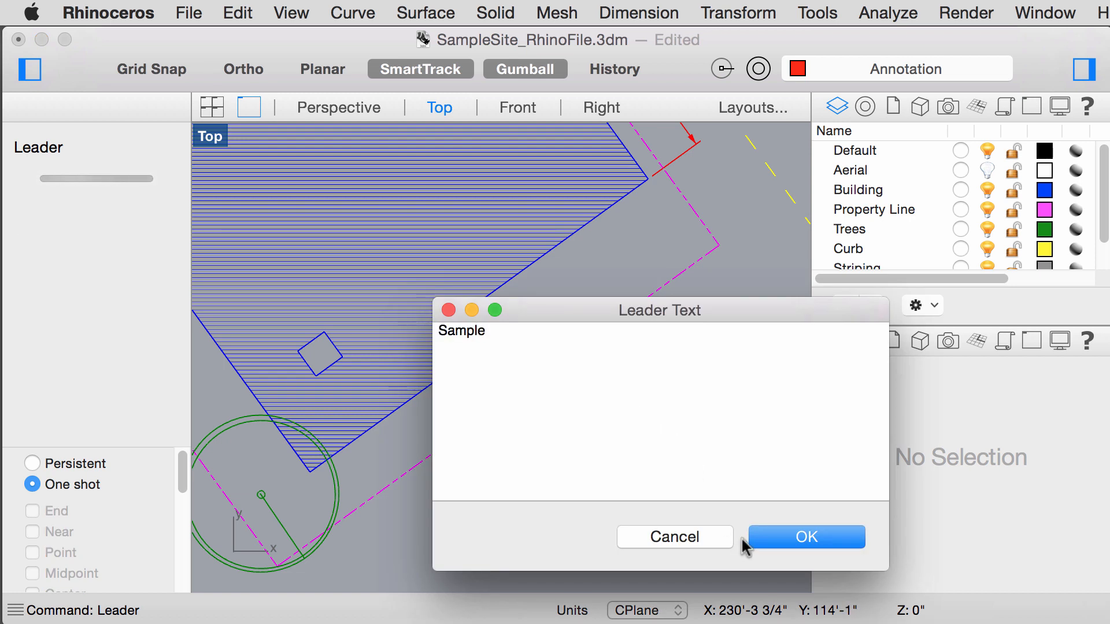
{"action": "left_click", "coordinate": [805, 537]}
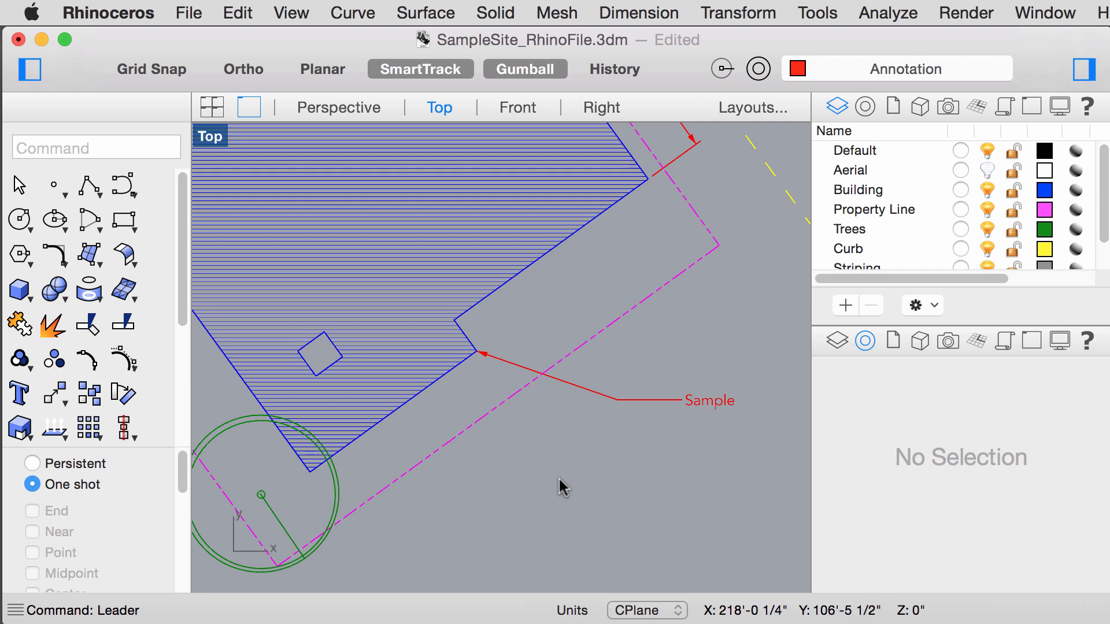
Step: Add a leader from the dashed property line labelled 'Boundary Line'
{"action": "left_click", "coordinate": [461, 434]}
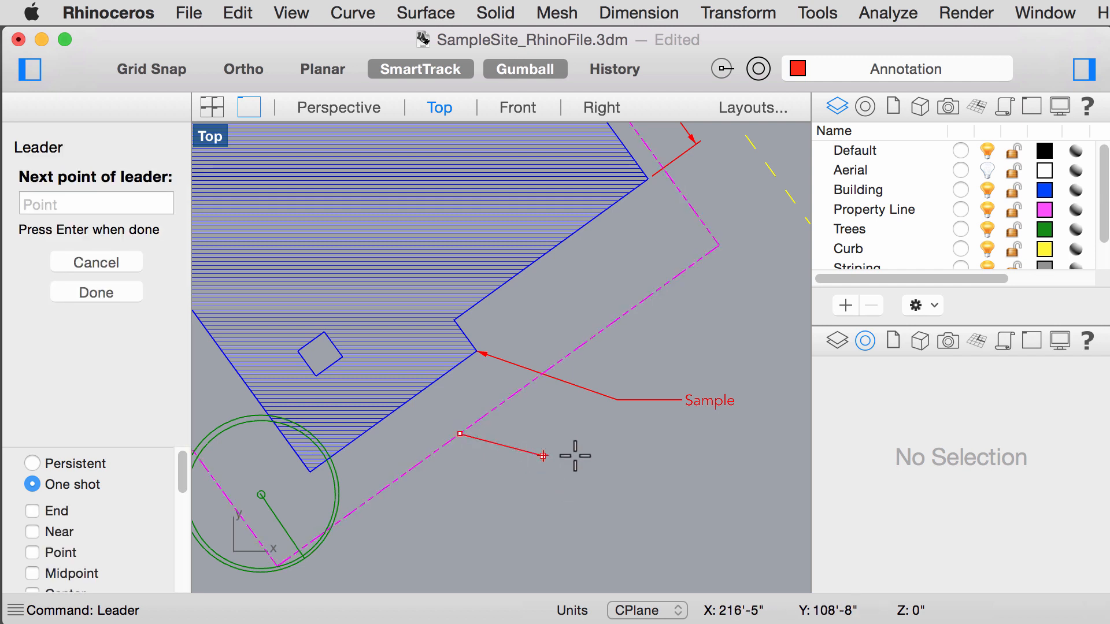
{"action": "left_click", "coordinate": [243, 69]}
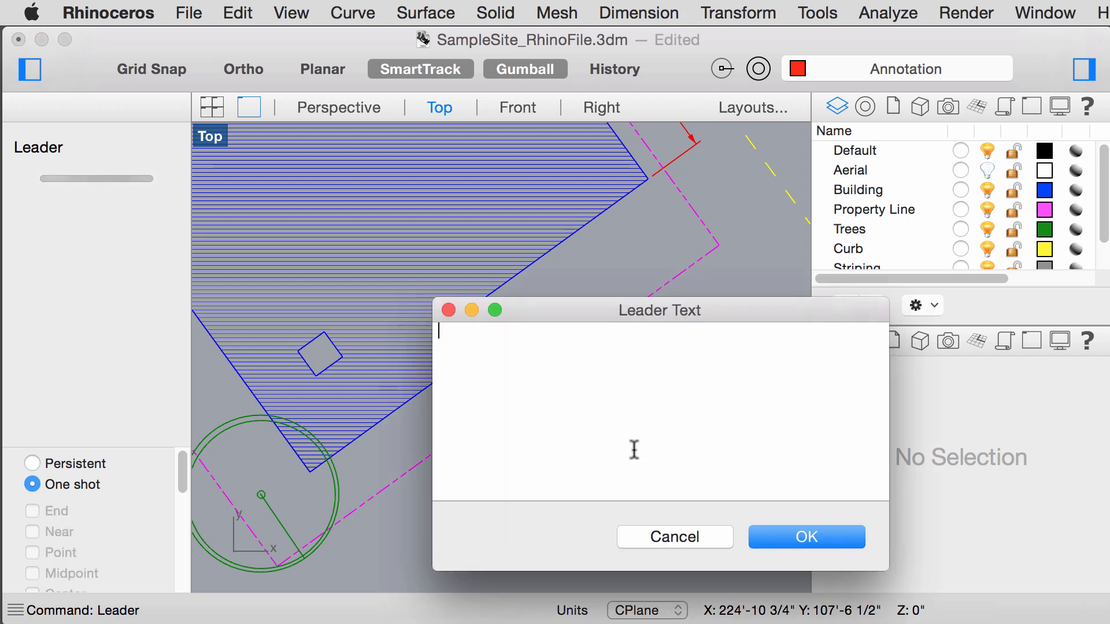
{"action": "type", "text": "Boundary Line"}
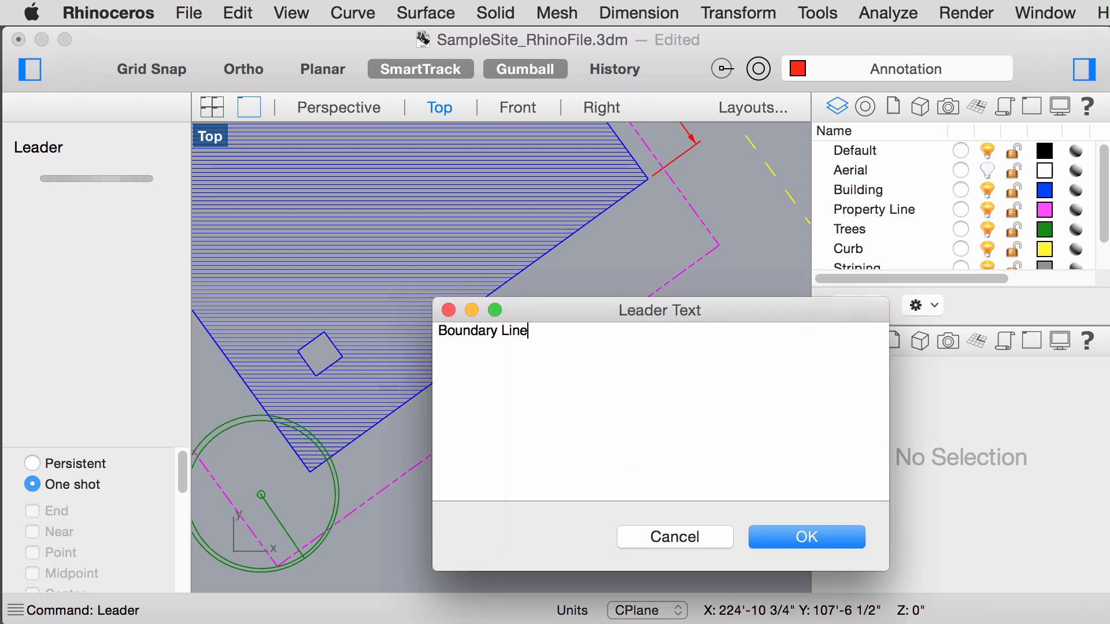
{"action": "left_click", "coordinate": [805, 537]}
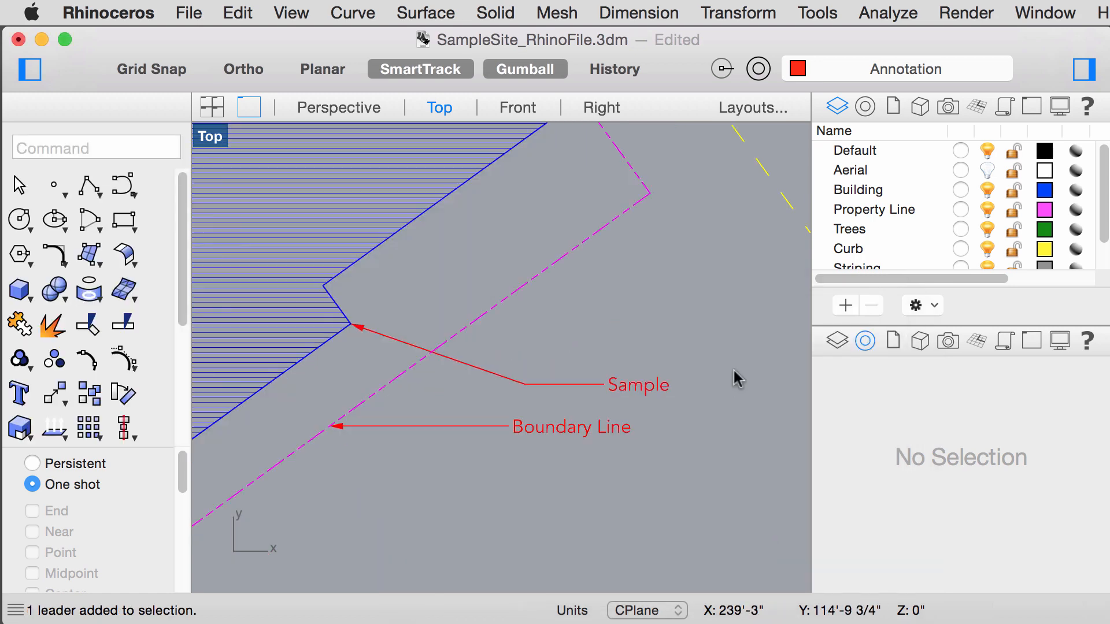
{"action": "mouse_move", "coordinate": [650, 376]}
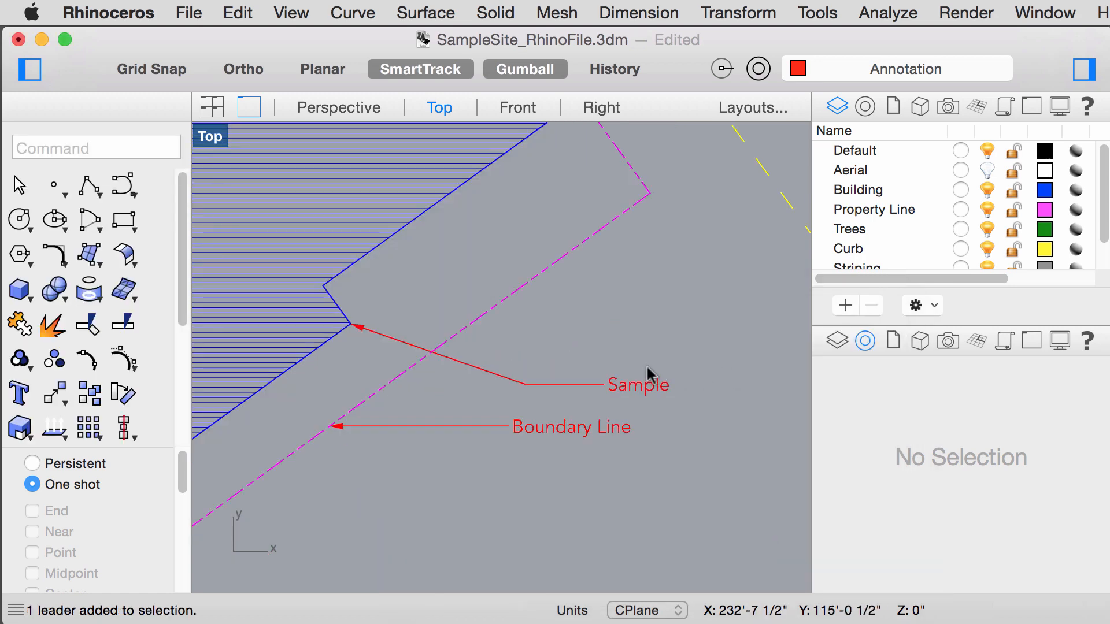
Step: Select the Sample leader and turn on its control points with PO
{"action": "left_click", "coordinate": [503, 379]}
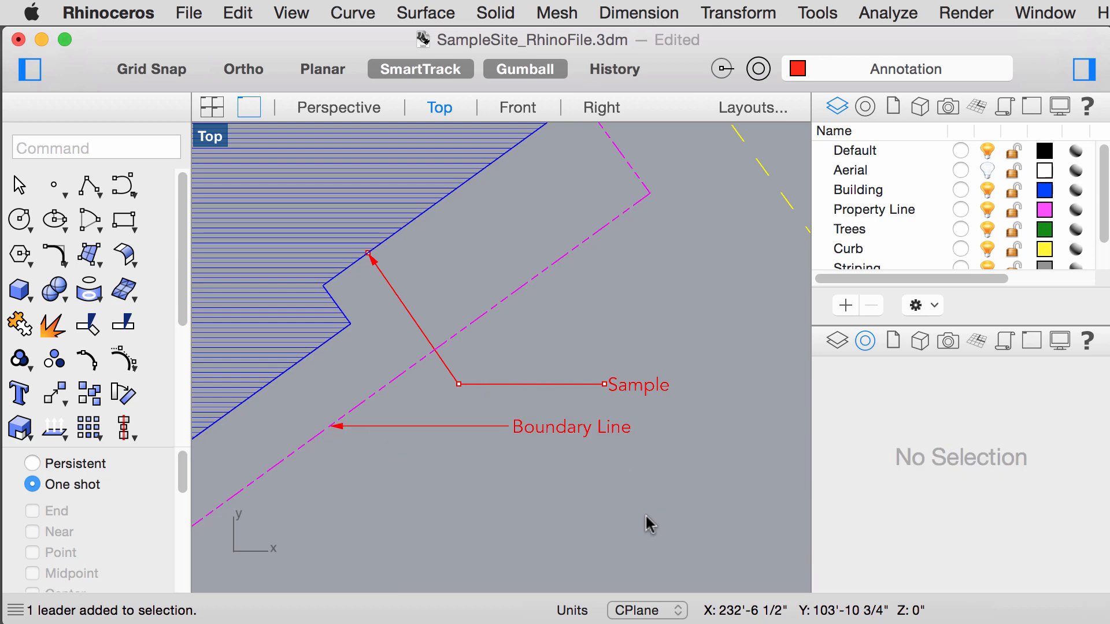
{"action": "type", "text": "po"}
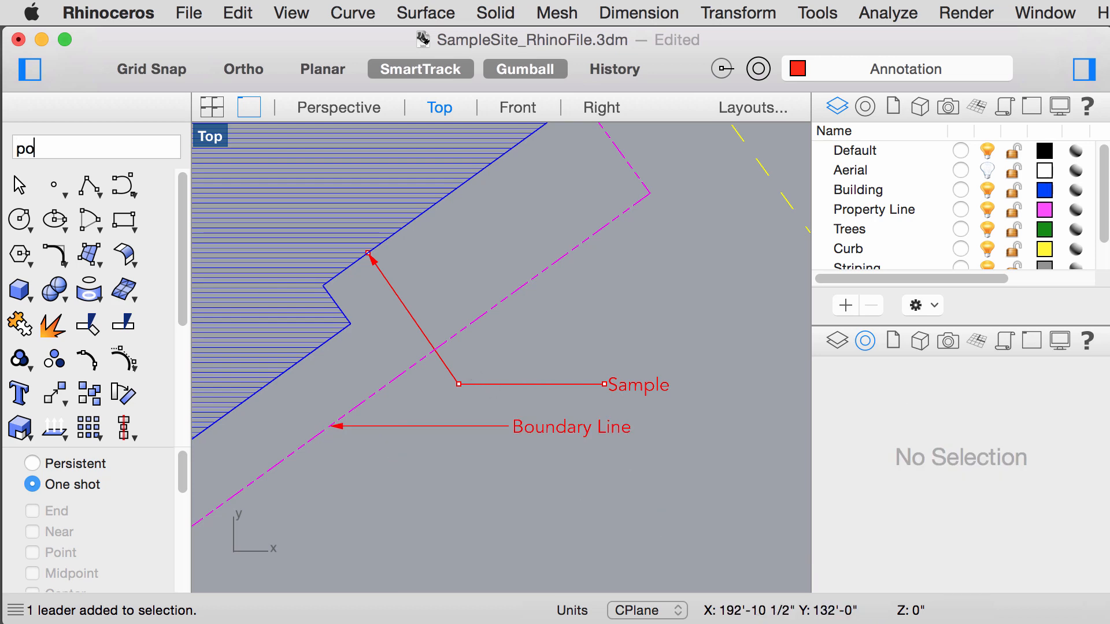